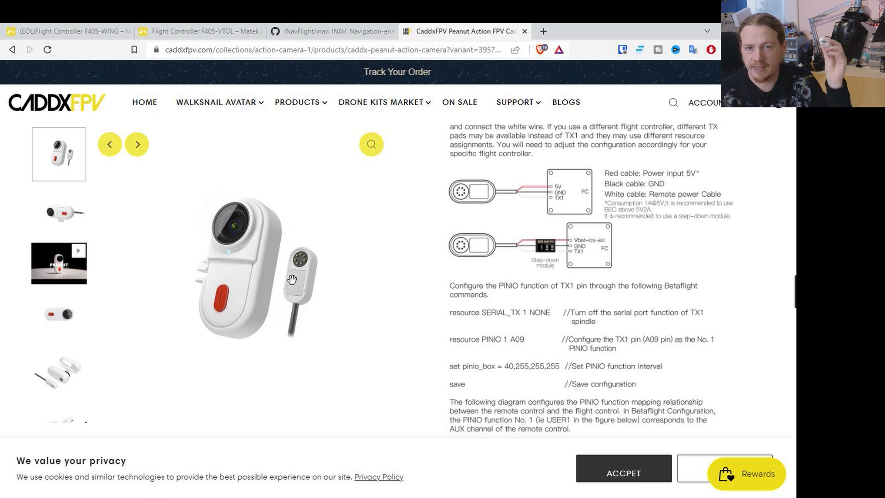
mouse_move(543, 309)
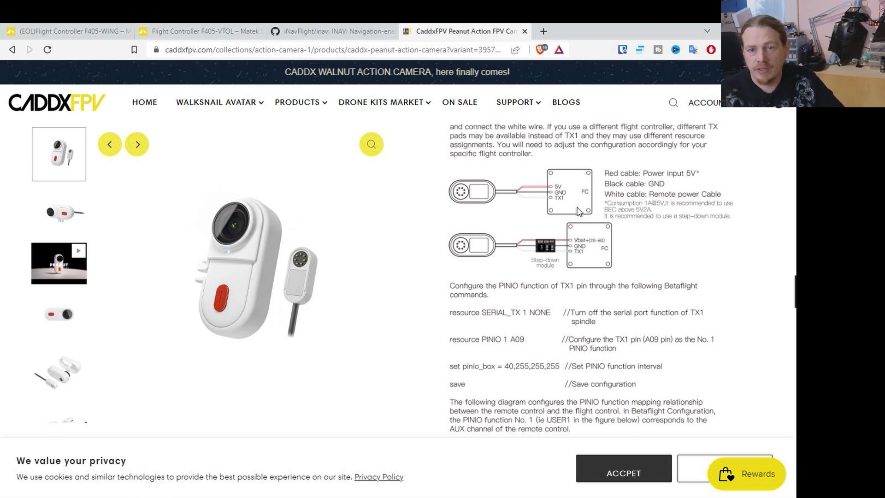
mouse_move(586, 249)
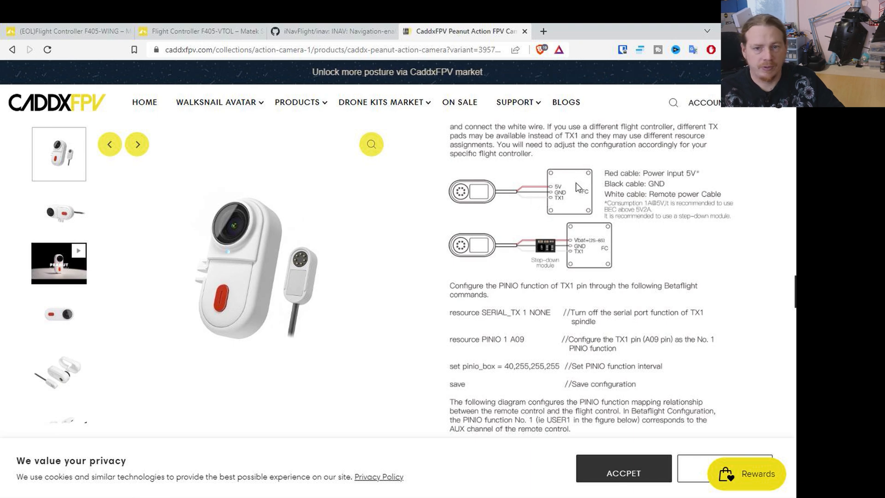
mouse_move(558, 270)
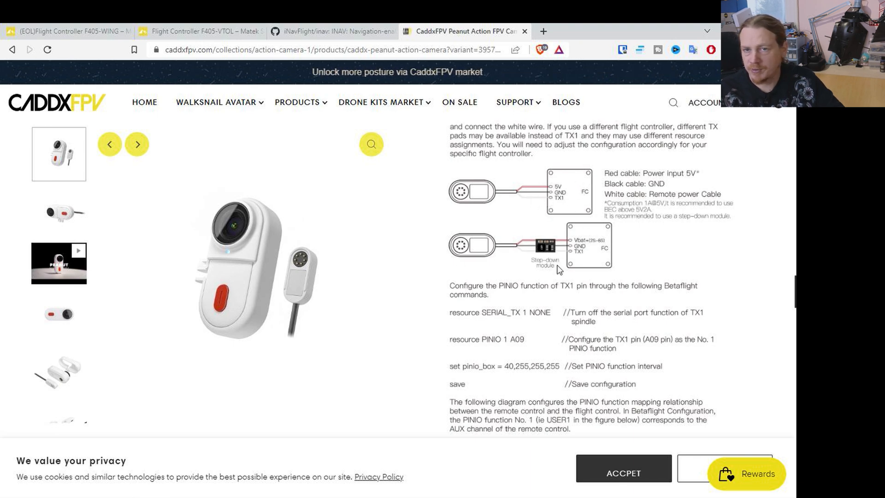
mouse_move(547, 260)
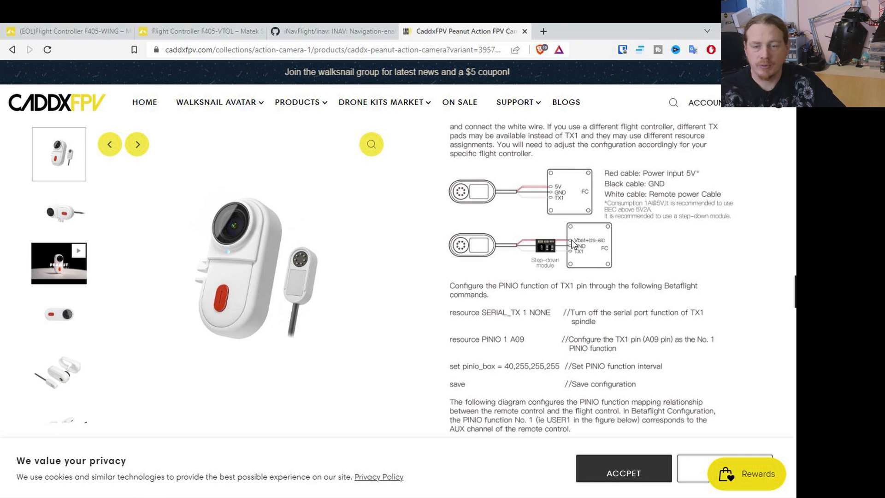
mouse_move(559, 223)
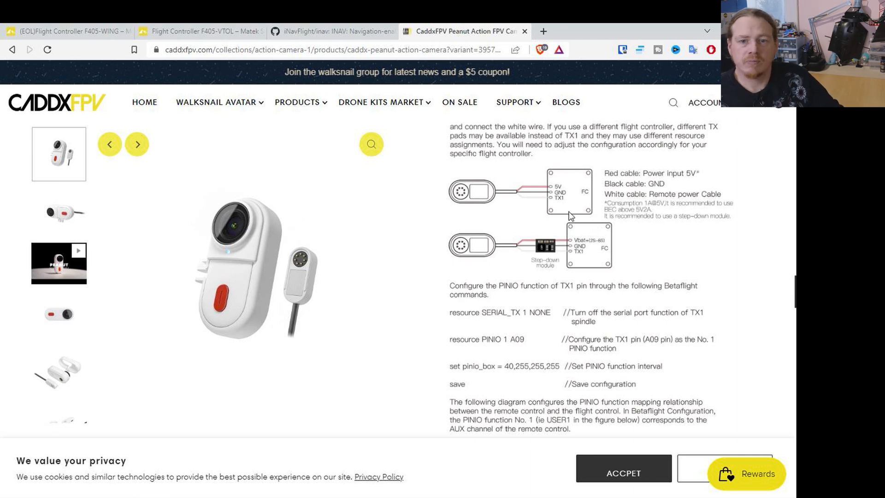
mouse_move(563, 210)
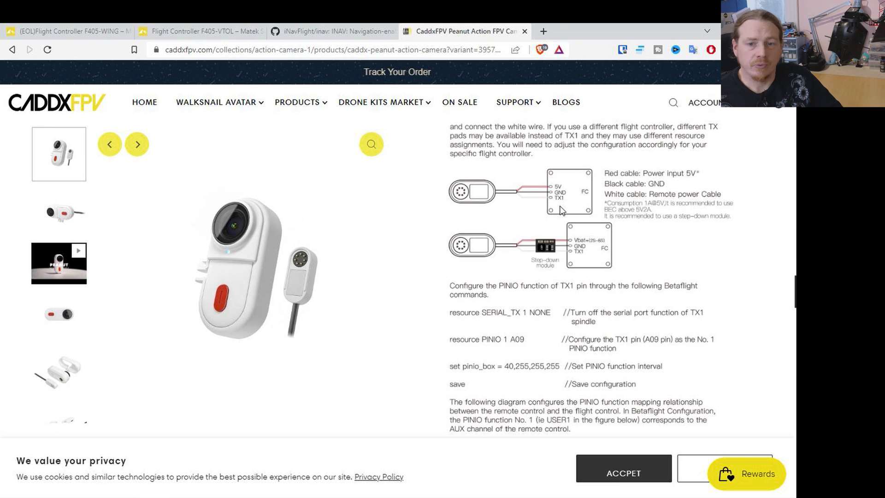
mouse_move(593, 252)
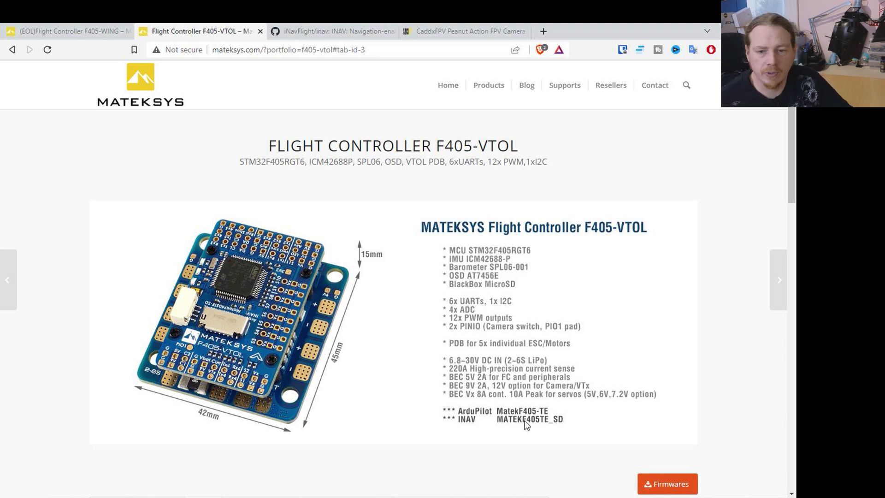
mouse_move(504, 428)
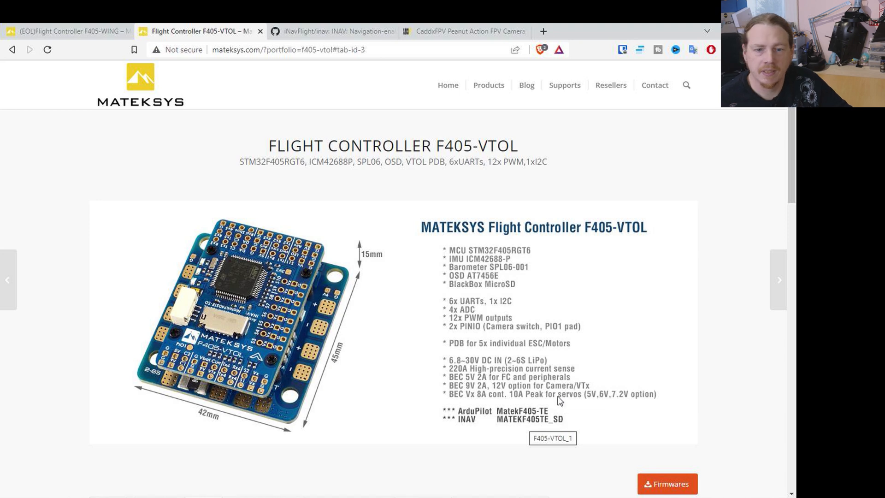
Step: Scroll the F405-VTOL page down to the Layout pinout diagram with its PIO1/USER1 note
scroll(down, 3)
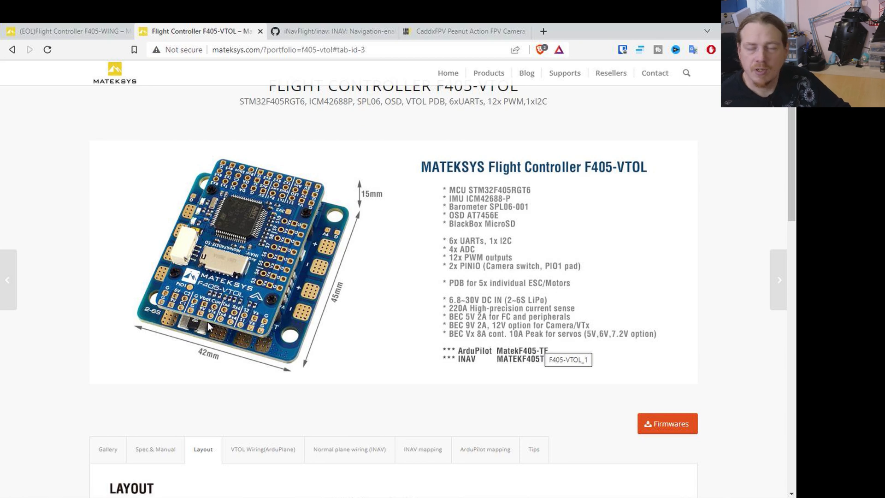
mouse_move(192, 290)
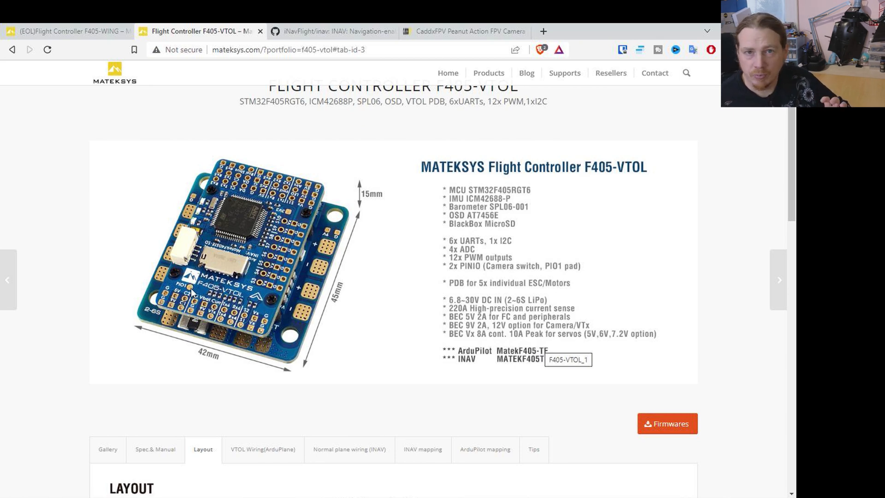
mouse_move(323, 291)
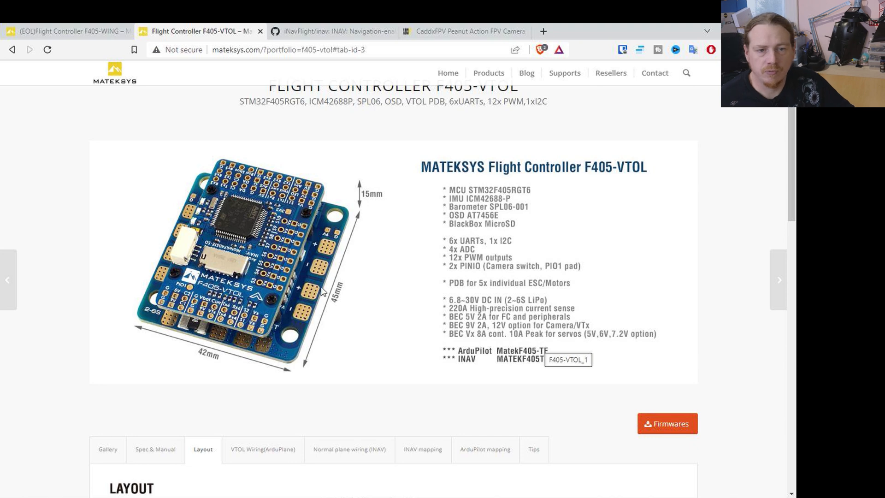
scroll(down, 3)
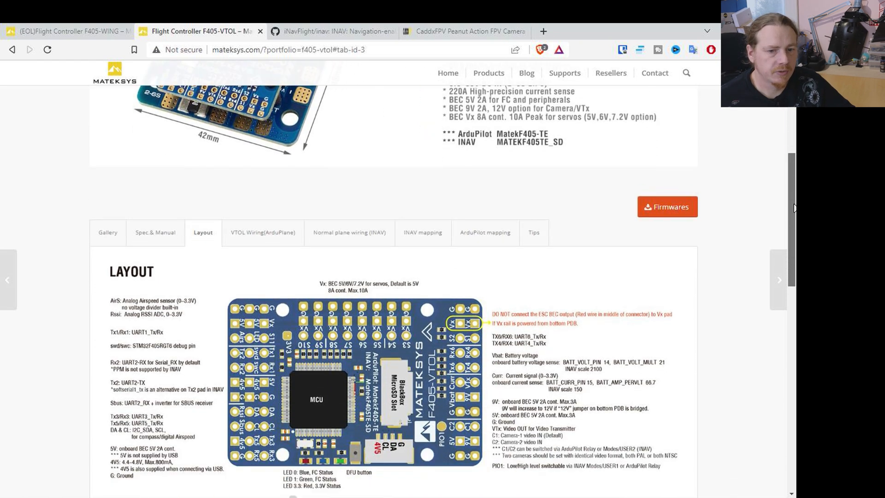
scroll(down, 3)
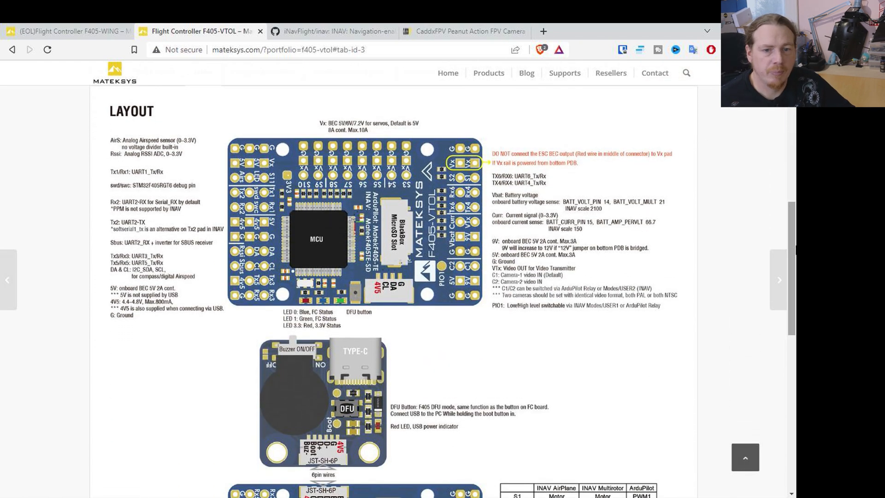
mouse_move(471, 302)
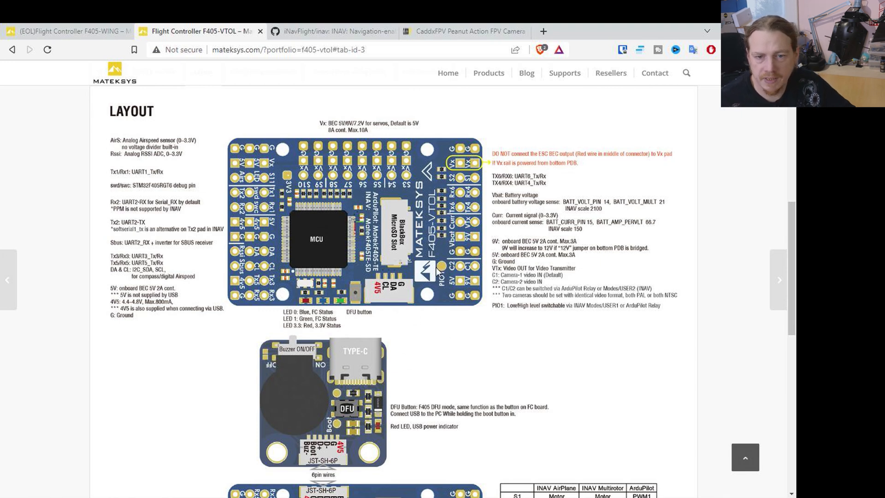
mouse_move(431, 273)
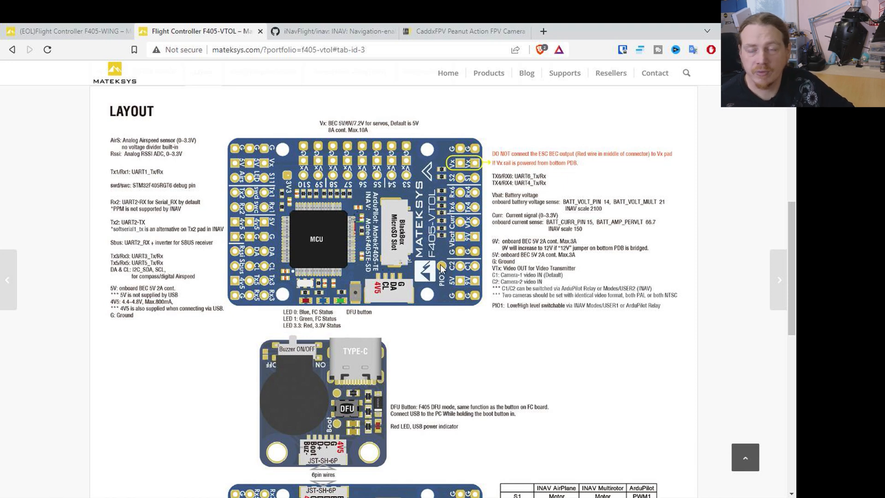
mouse_move(435, 272)
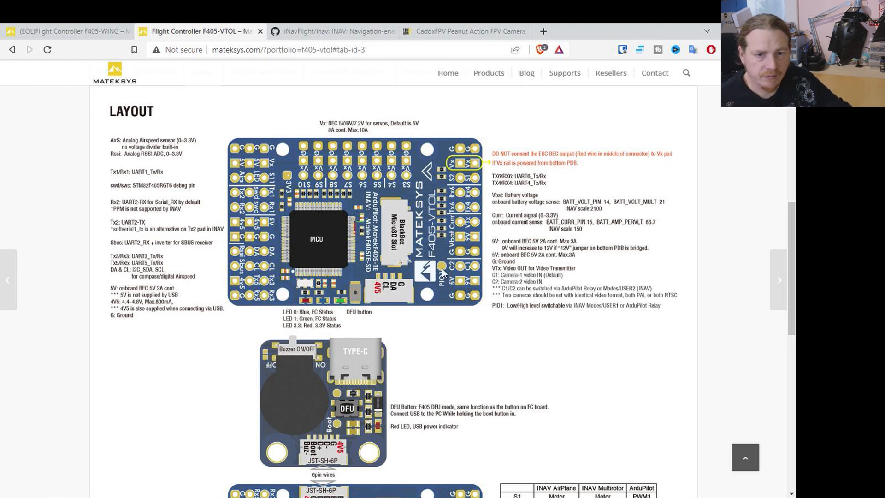
mouse_move(455, 298)
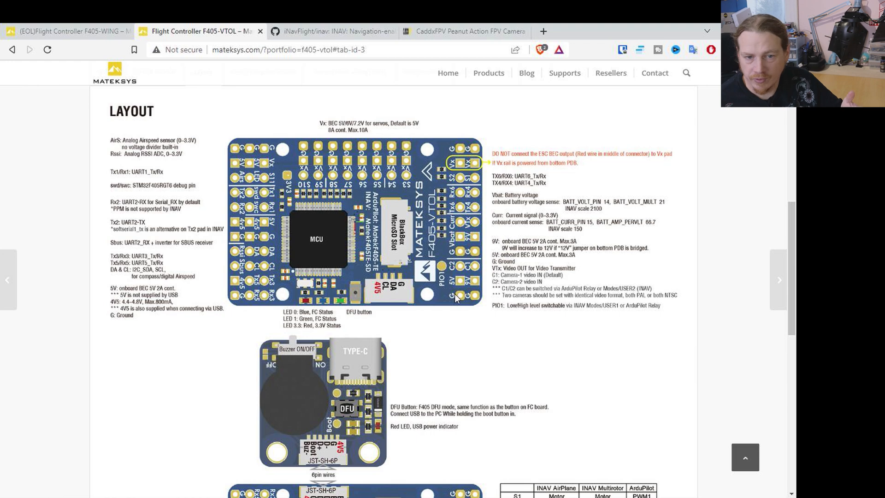
mouse_move(422, 277)
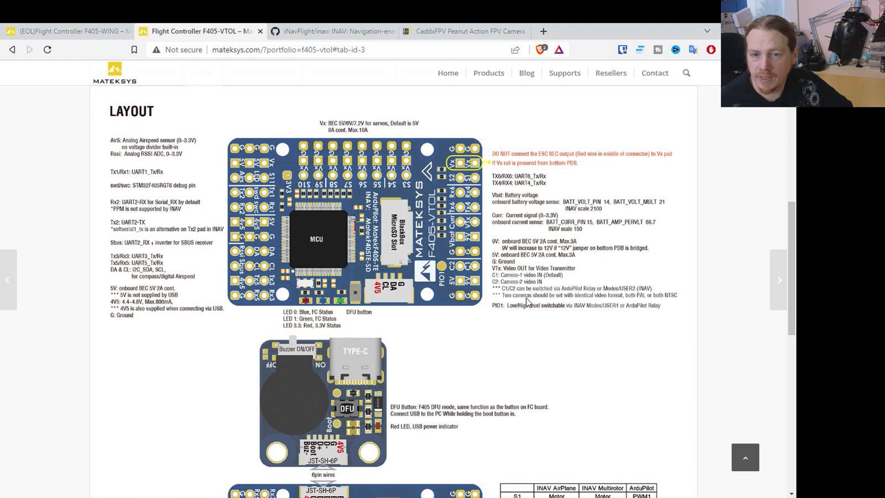
mouse_move(643, 296)
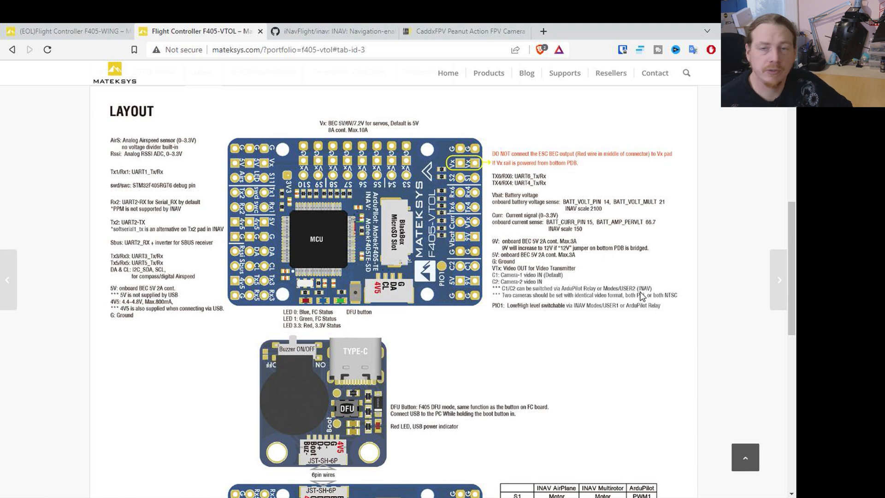
mouse_move(620, 338)
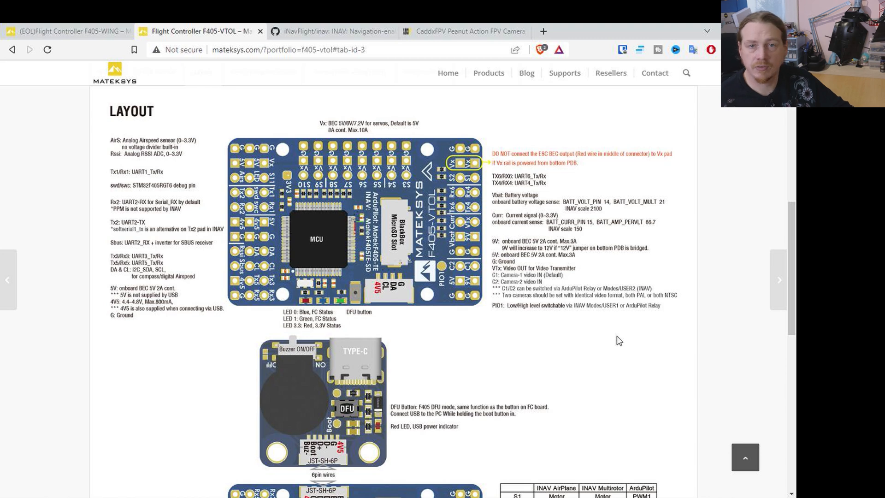
mouse_move(508, 303)
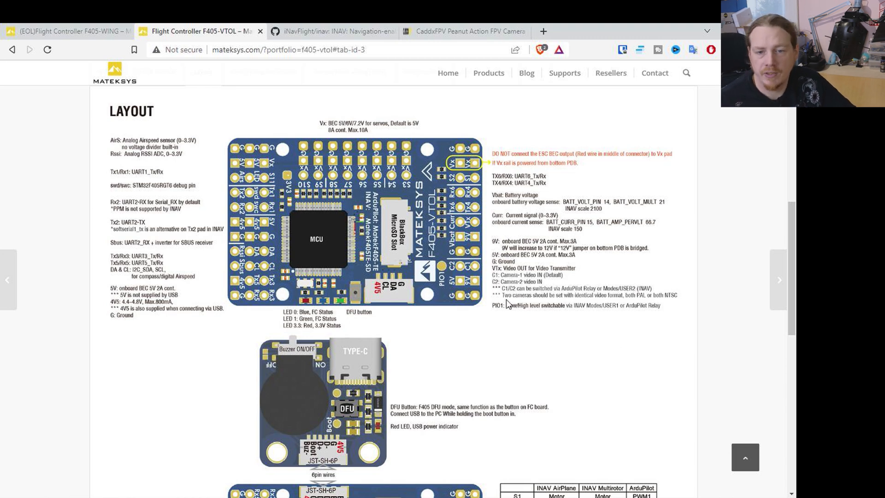
mouse_move(446, 281)
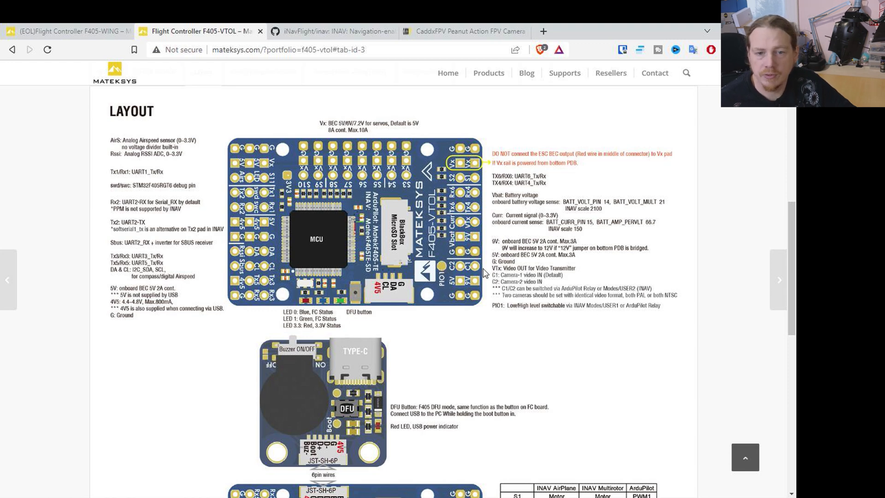
mouse_move(480, 266)
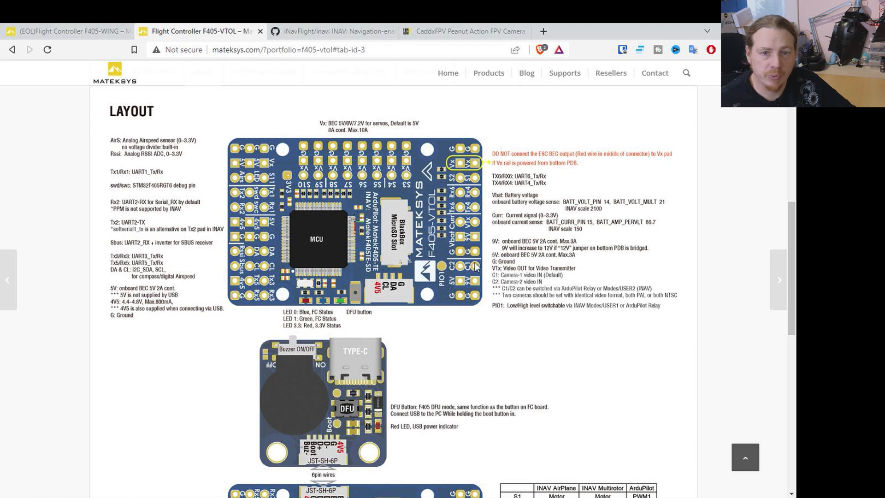
mouse_move(461, 259)
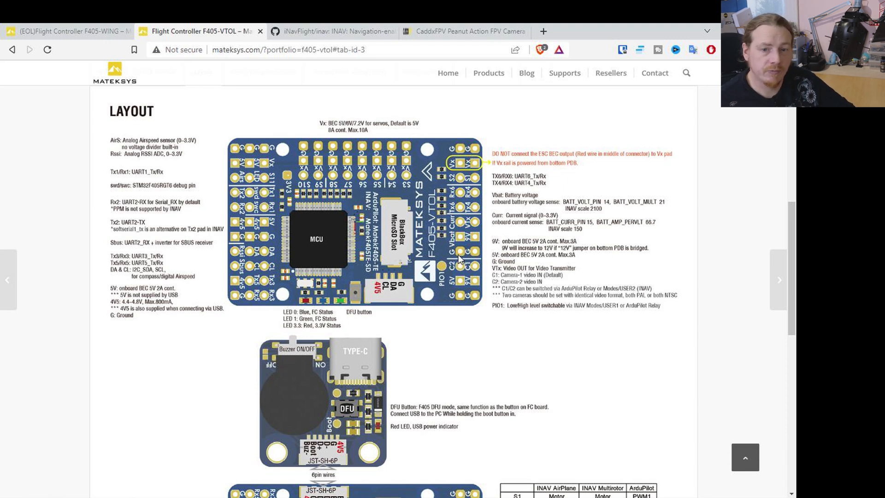
mouse_move(461, 270)
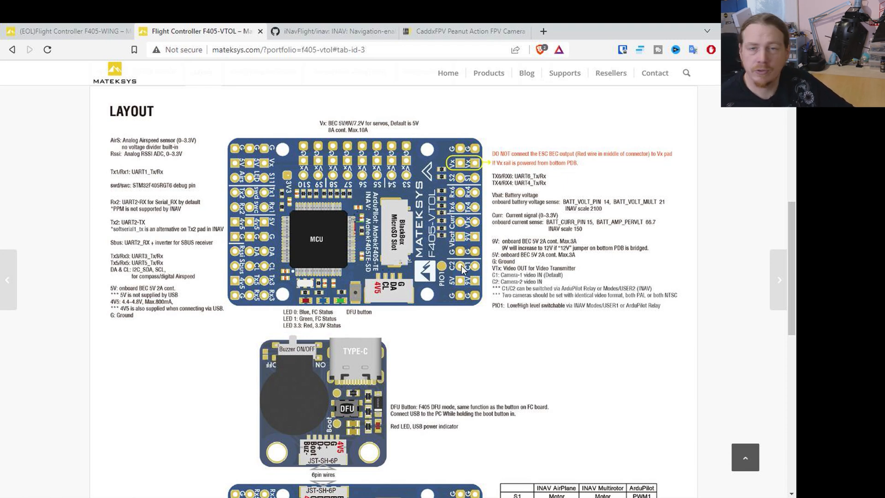
mouse_move(465, 240)
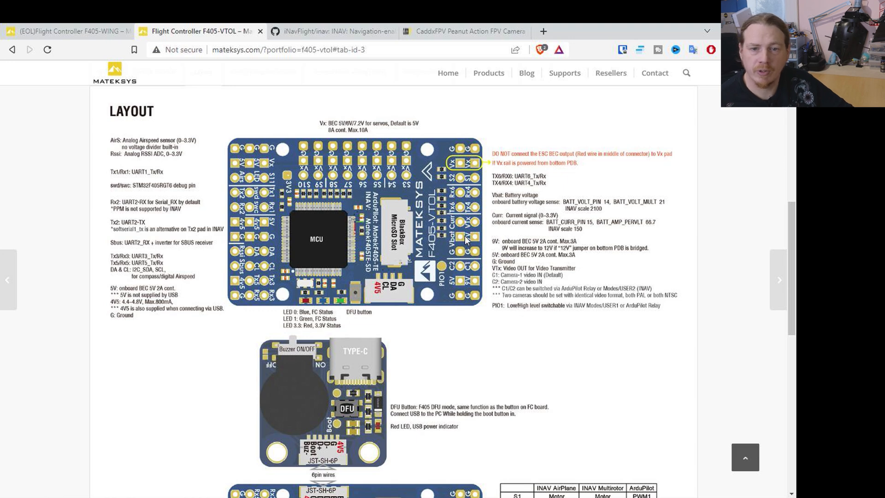
mouse_move(460, 243)
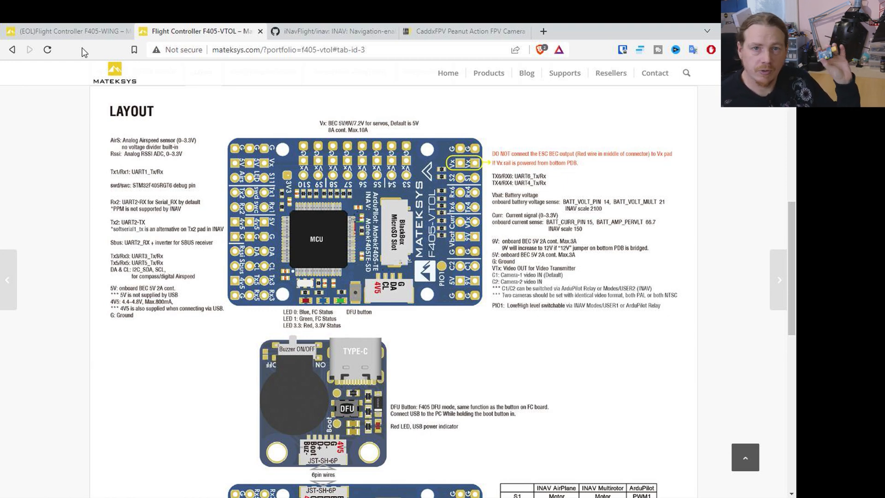
click(61, 31)
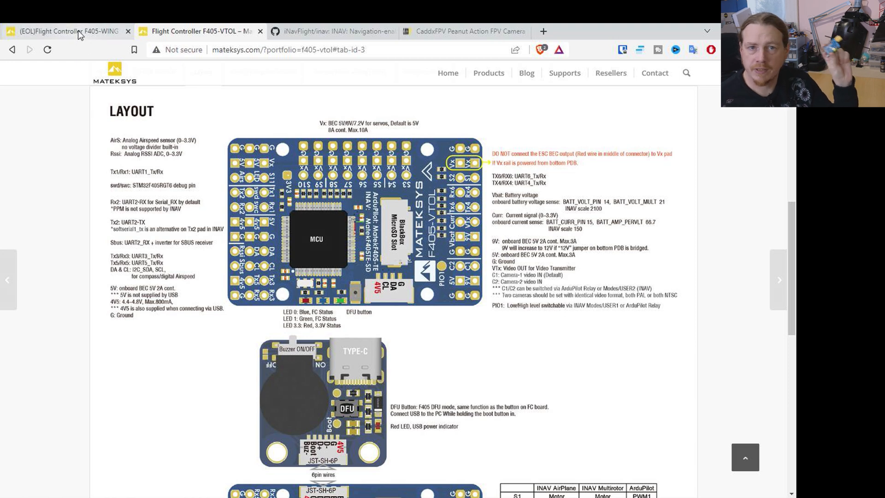
Step: View the F405-WING pinout page, then switch to the iNavFlight inav repository
click(62, 32)
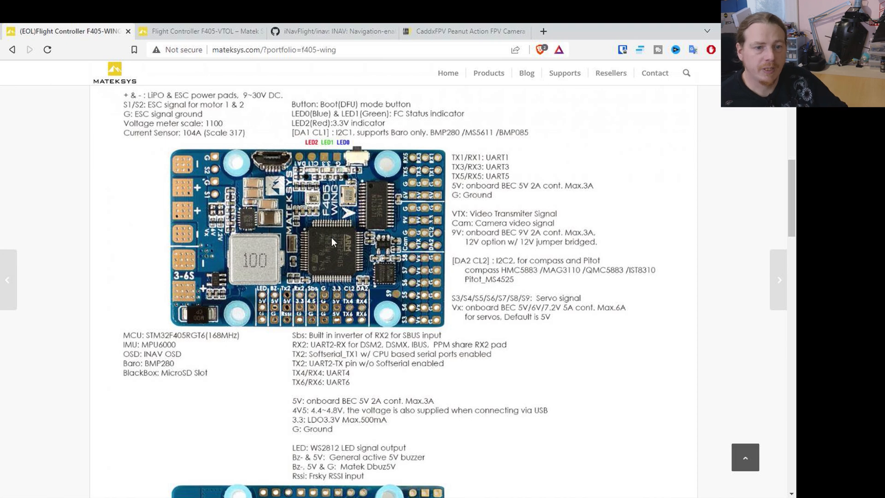
mouse_move(333, 241)
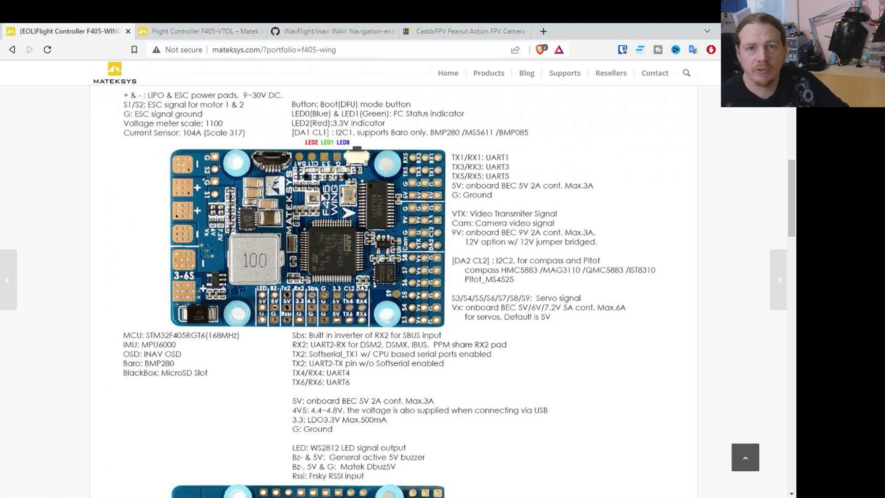
mouse_move(375, 270)
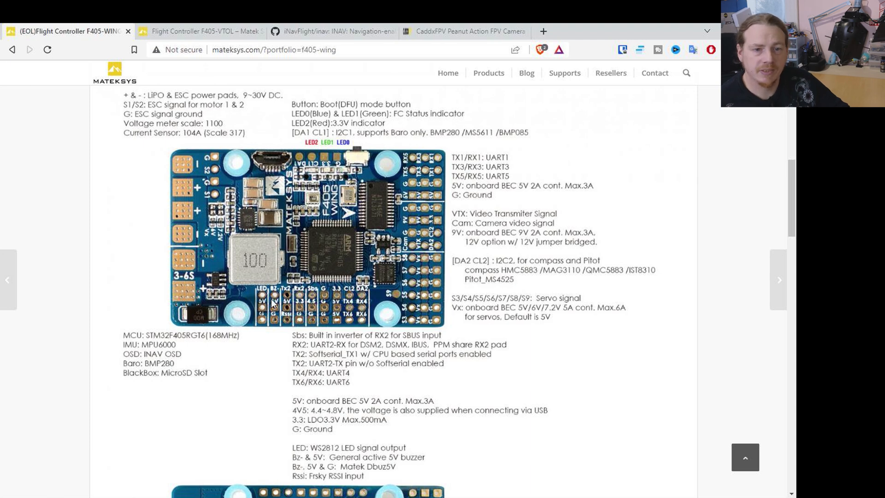
mouse_move(277, 293)
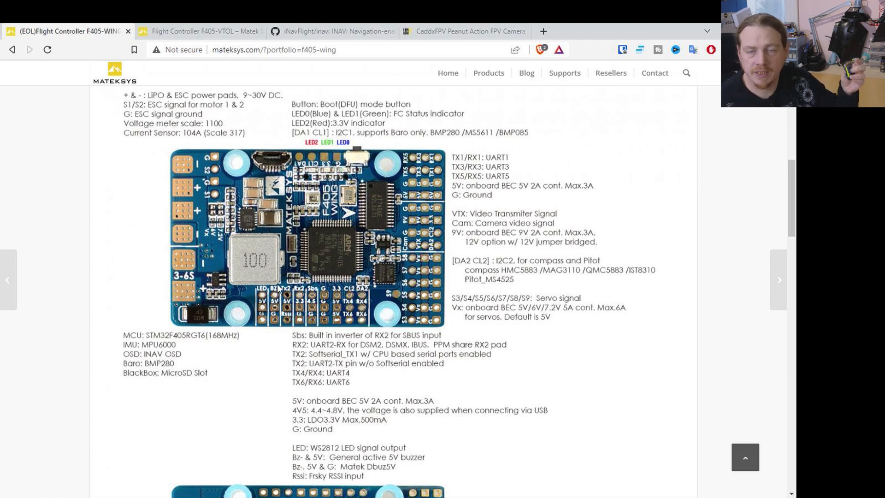
mouse_move(279, 274)
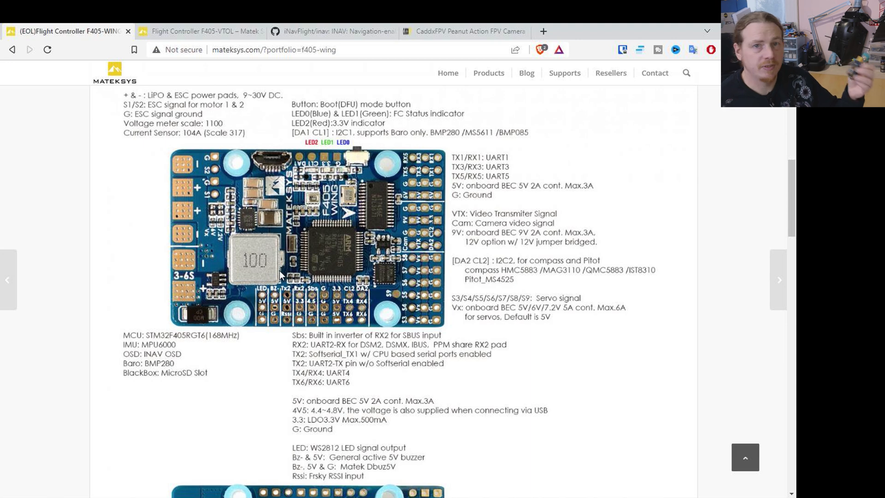
click(333, 31)
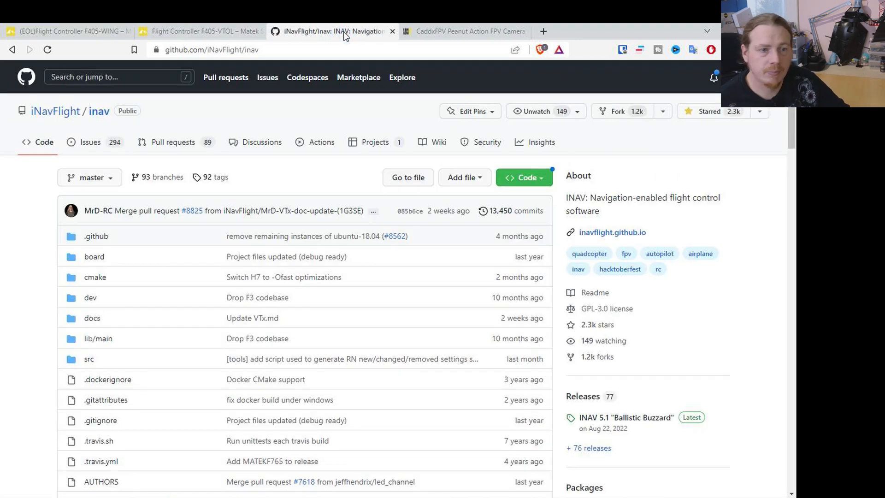
mouse_move(99, 112)
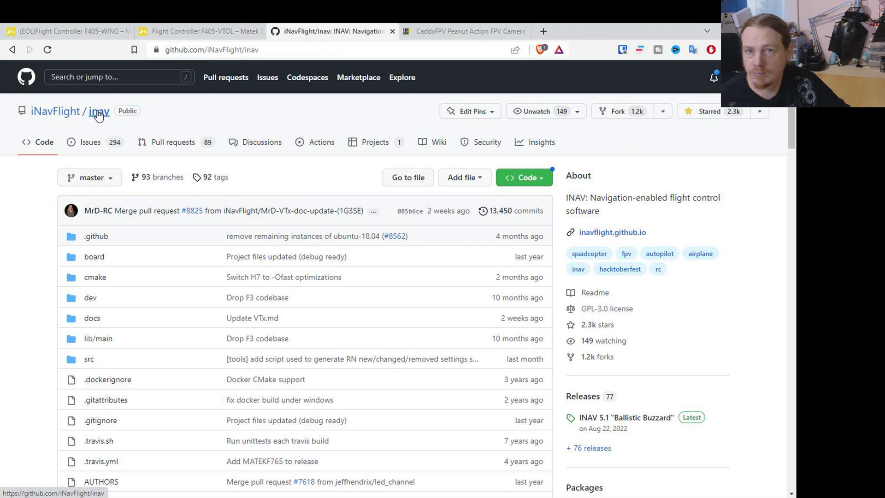
mouse_move(92, 318)
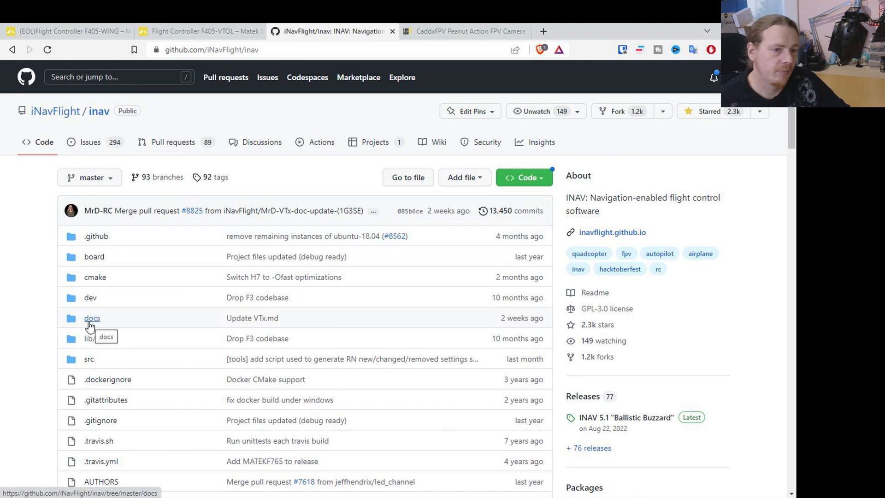
Step: Navigate docs/boards in the inav repository and open MatekF405 Wing.md
click(93, 318)
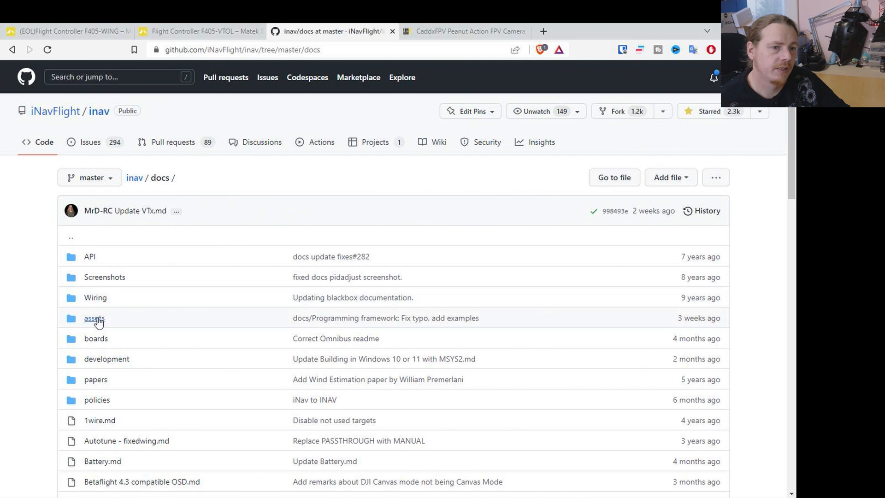
click(95, 338)
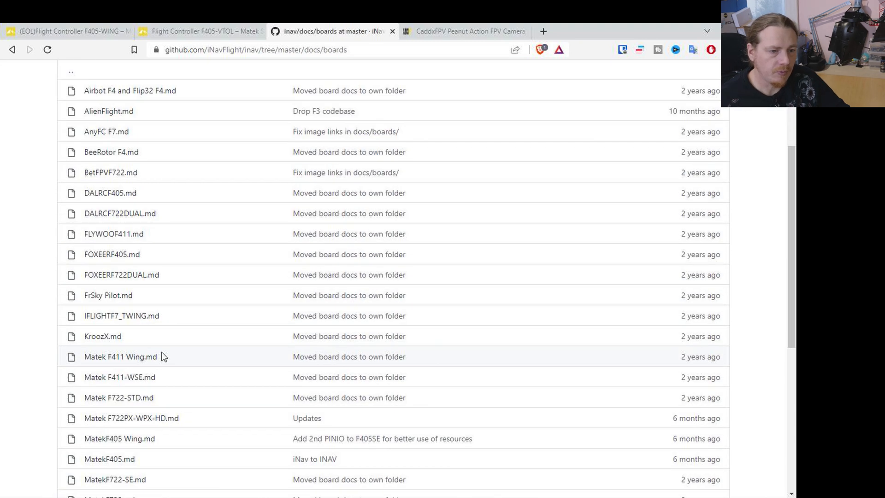
scroll(down, 3)
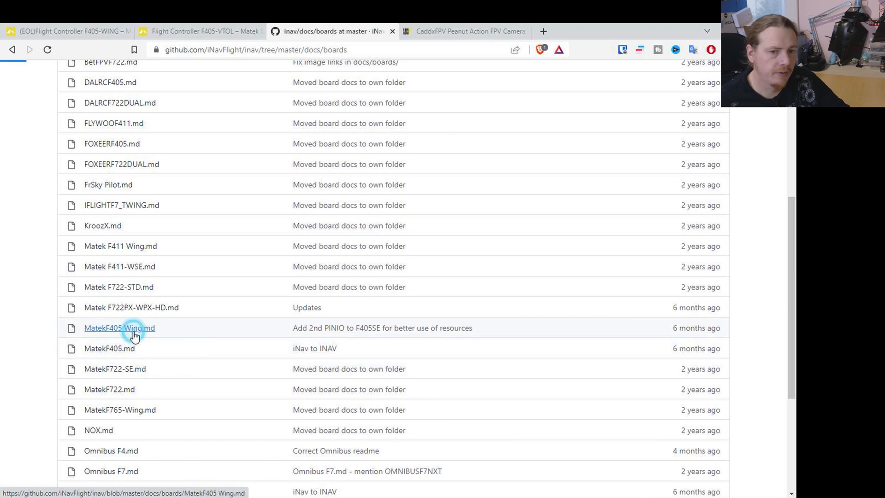
click(119, 328)
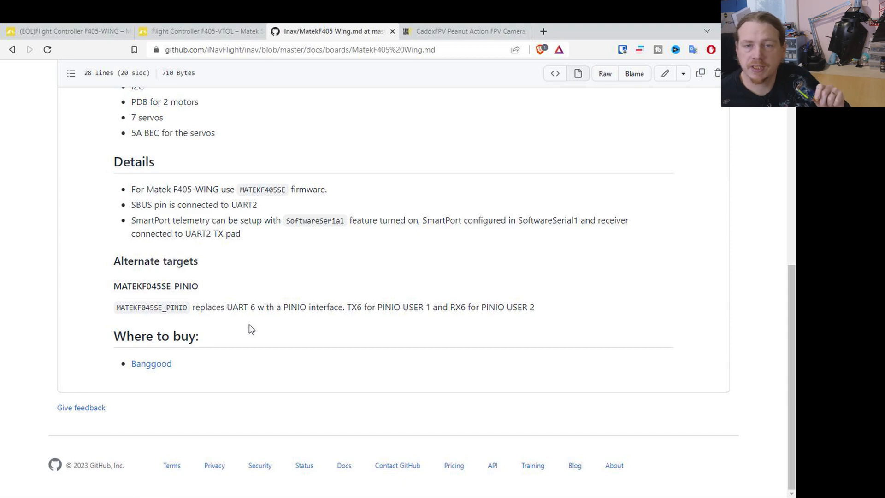
mouse_move(247, 326)
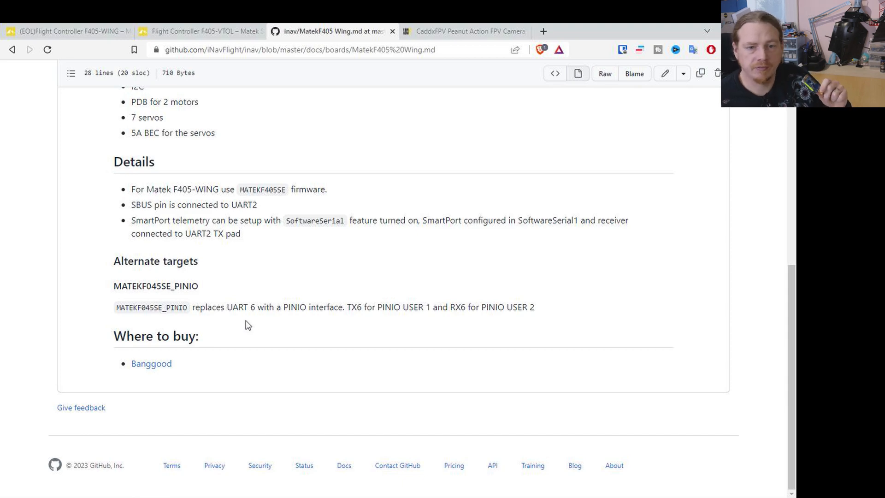
Step: Highlight the TX6 → PINIO USER 1 and RX6 → PINIO USER 2 alternate-target notes
drag(344, 307, 409, 306)
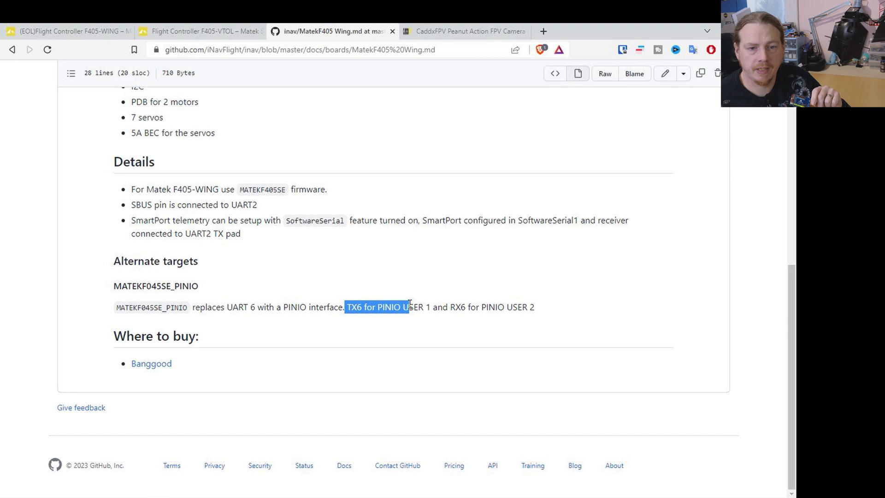
click(423, 306)
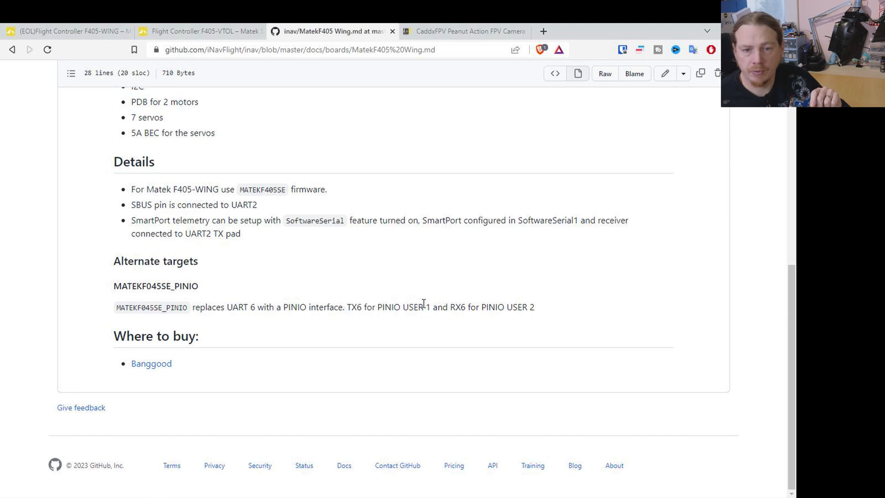
drag(450, 306, 535, 306)
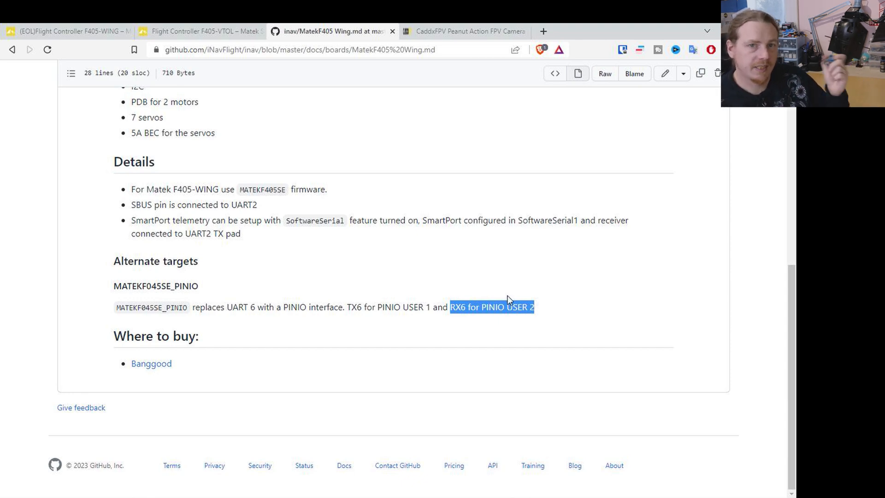
mouse_move(455, 328)
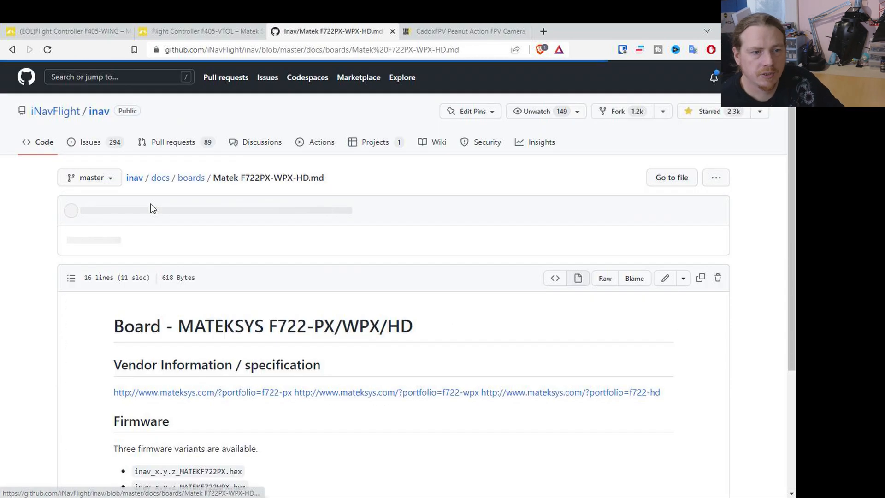
Step: Scroll to the F722-PX/WPX/HD firmware list and highlight the PINIO hex variant name
scroll(down, 3)
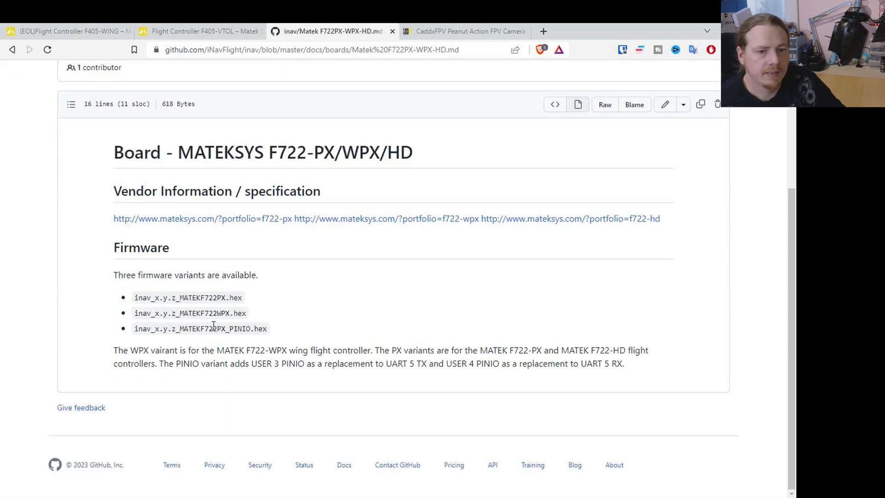
double_click(228, 328)
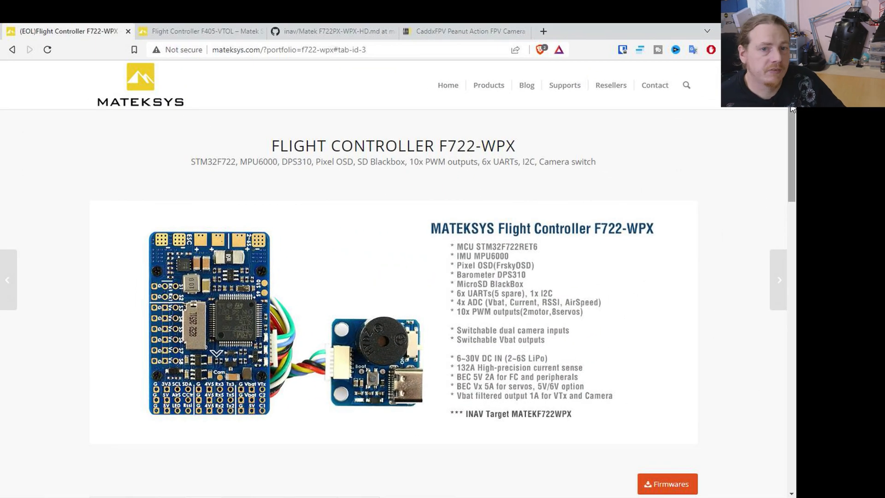
Step: Scroll the F722-WPX page to its pinout diagram with the USER1 Vbat and USER2 camera notes
scroll(down, 3)
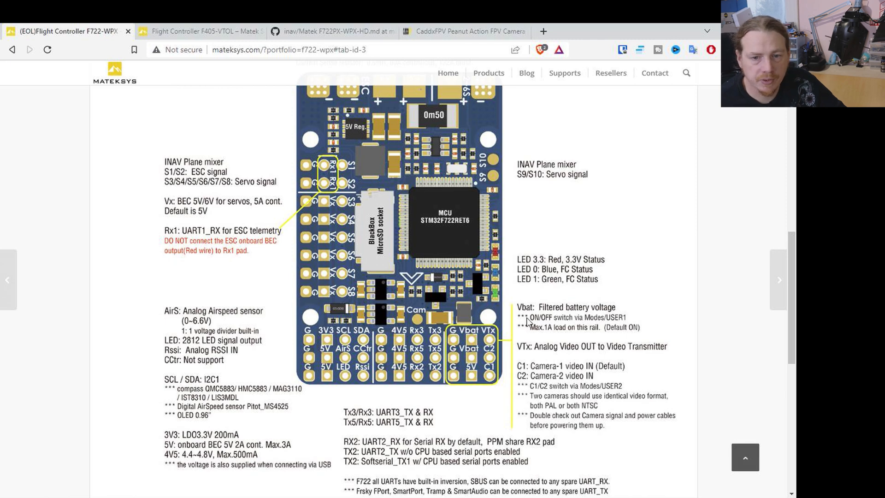
mouse_move(566, 366)
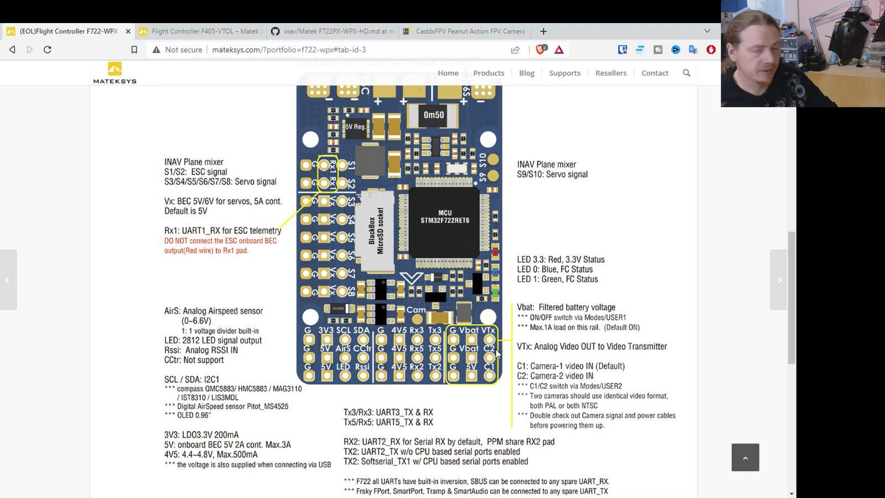
mouse_move(510, 301)
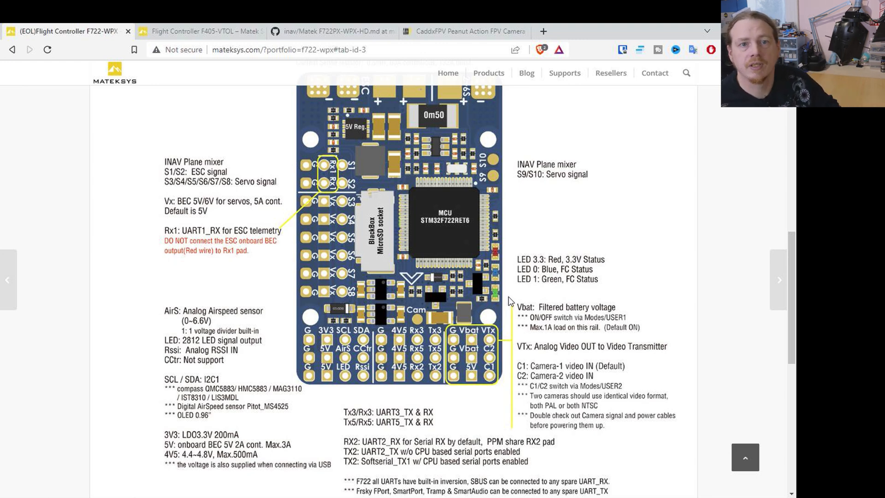
Step: Return to the Matek F722PX-WPX-HD document and highlight the MATEKF722PX_PINIO variant
click(332, 31)
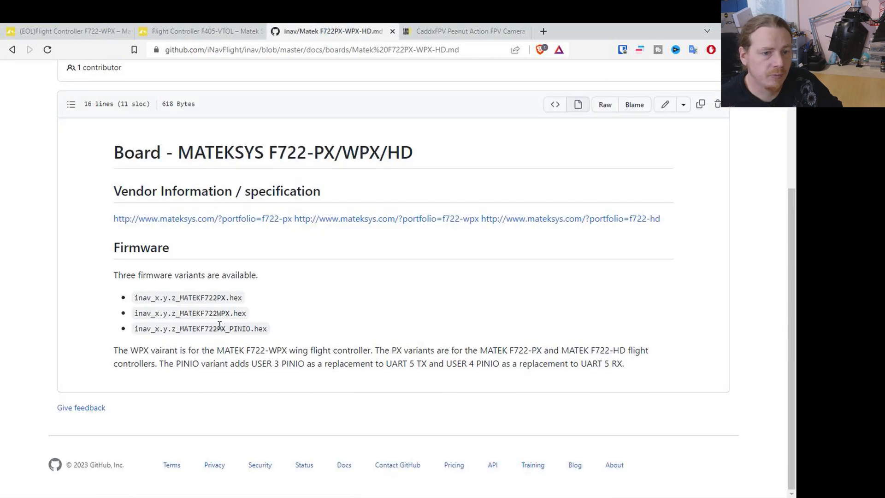
double_click(234, 328)
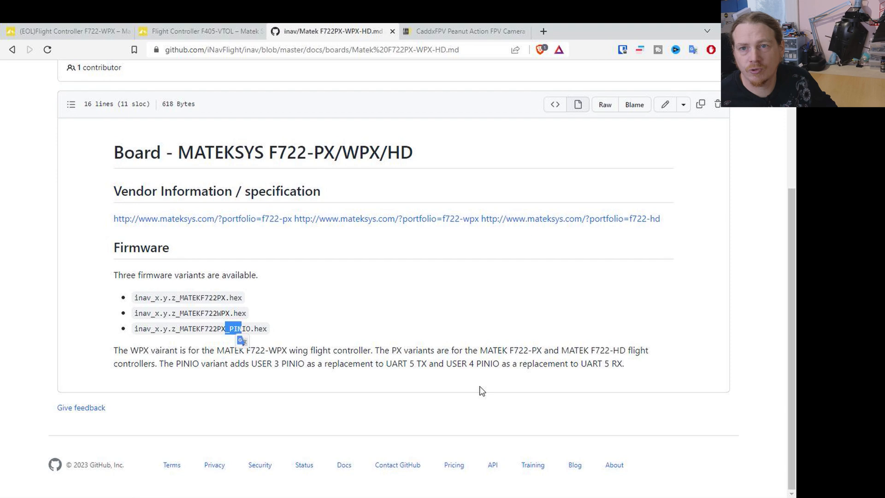
mouse_move(471, 345)
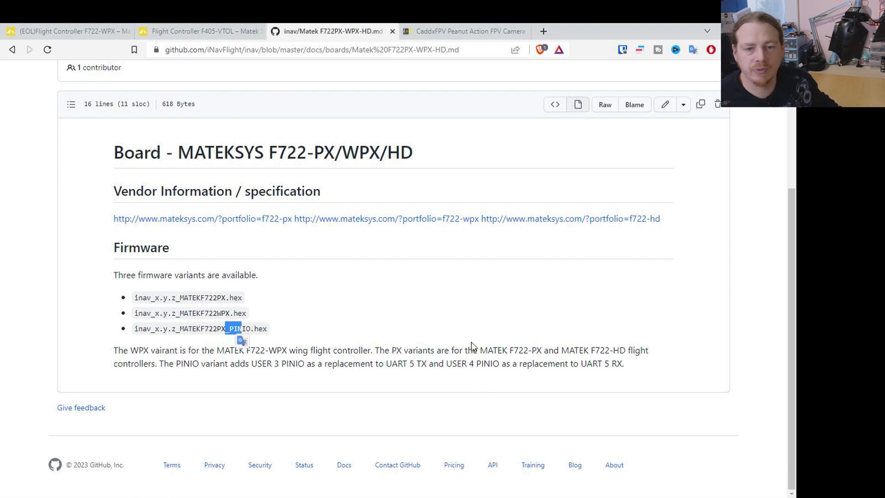
mouse_move(469, 318)
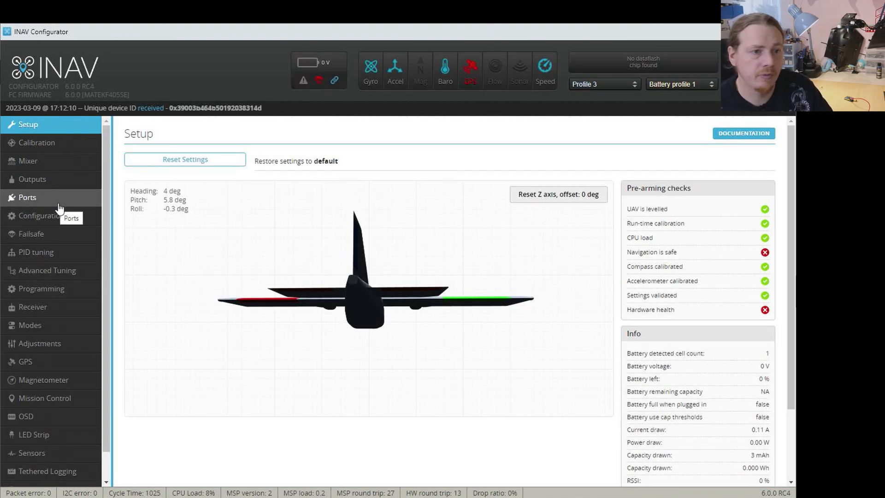
Step: Review the Ports tab and CLI dump, then disconnect from the flight controller
click(27, 197)
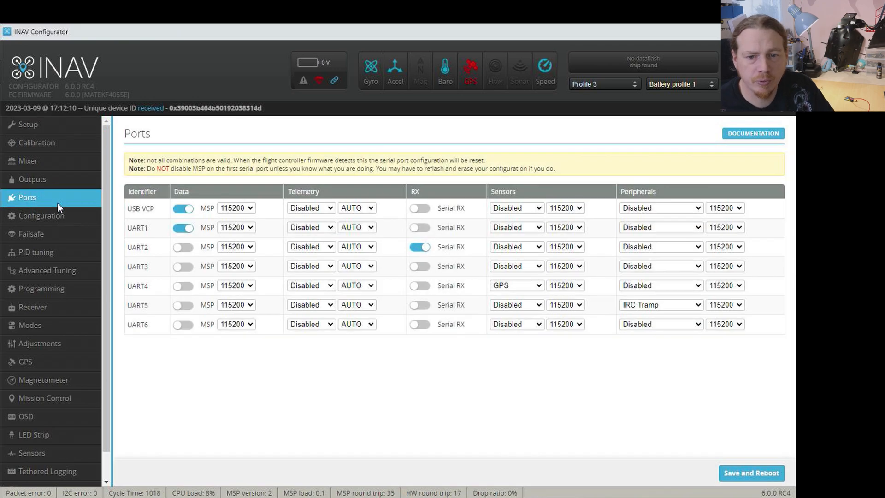
mouse_move(588, 329)
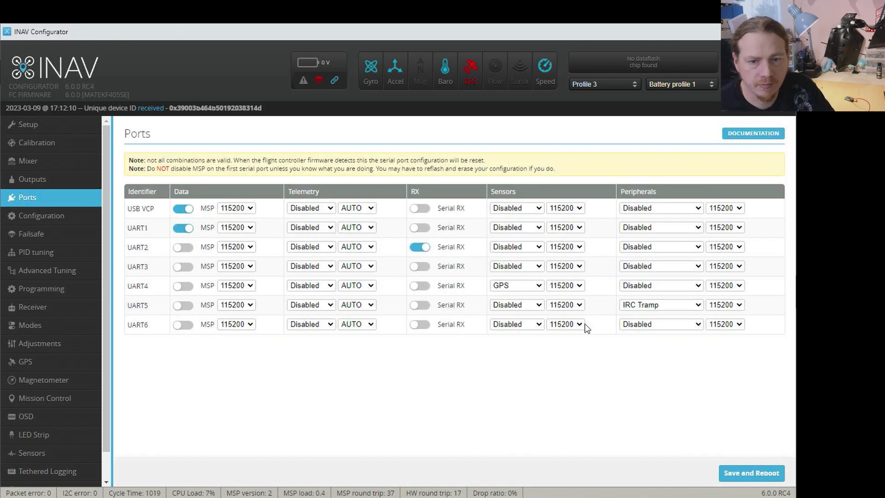
mouse_move(657, 337)
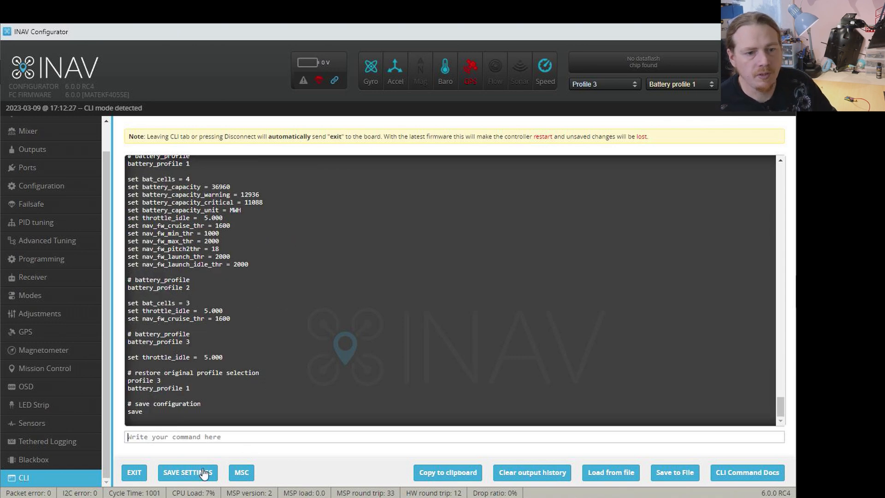
click(447, 473)
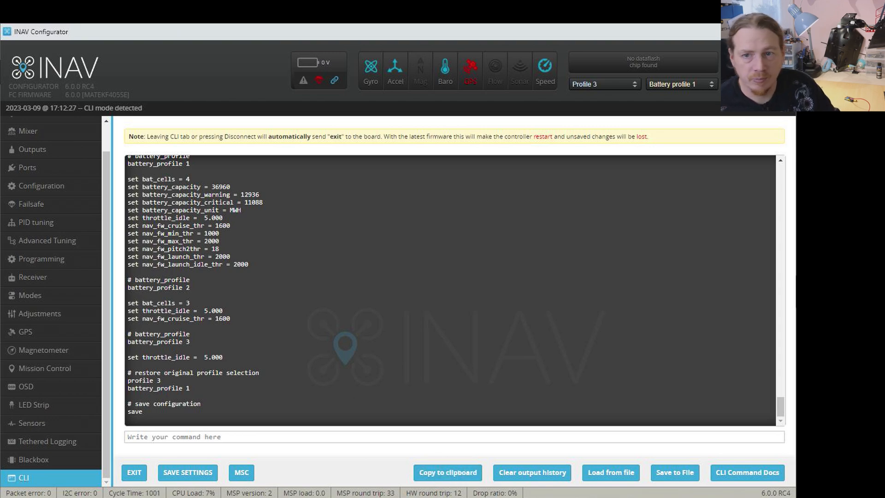
click(133, 472)
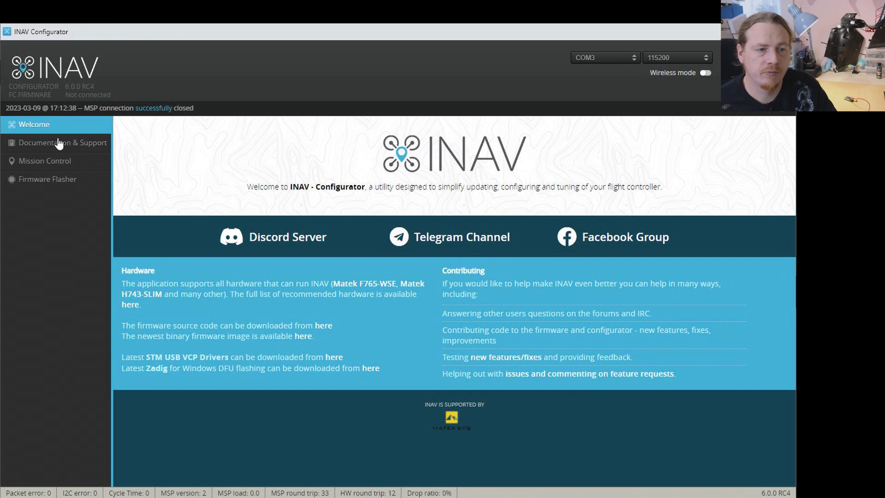
Step: In Firmware Flasher, show unstable releases and select target MATEKF405SE PINIO, version 6.0.0-RC3
click(47, 179)
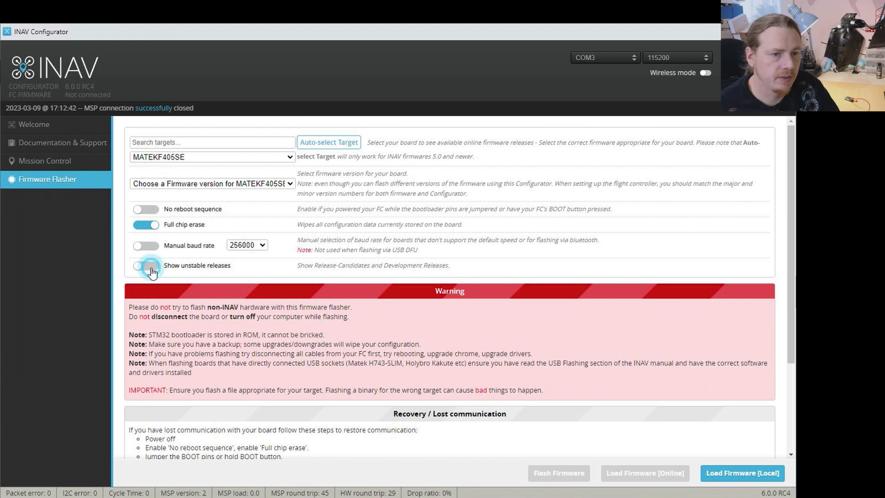
click(145, 265)
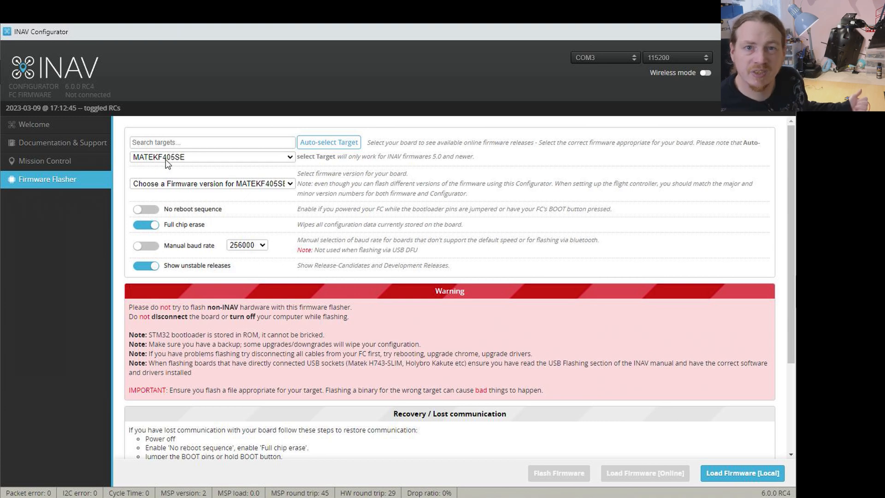
mouse_move(293, 170)
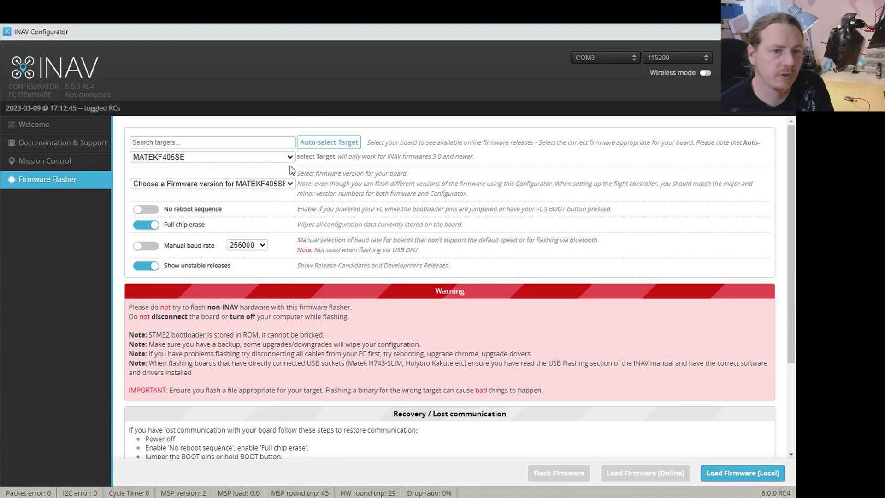
click(212, 157)
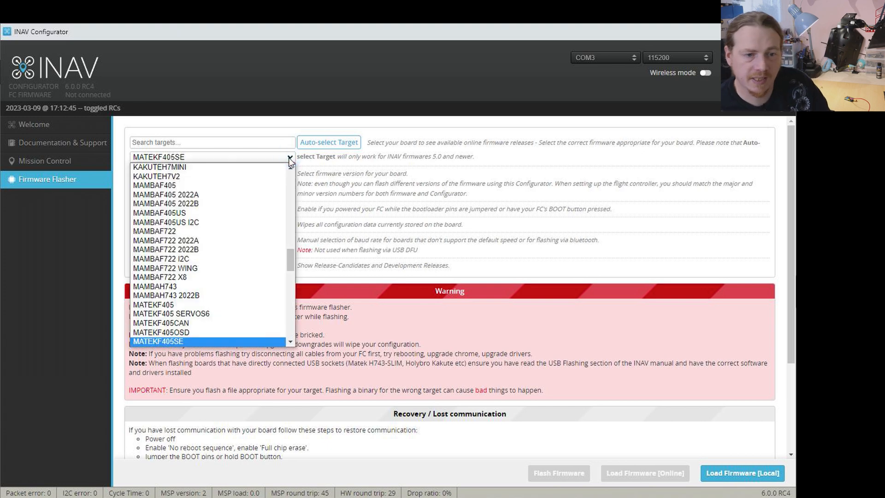
scroll(down, 3)
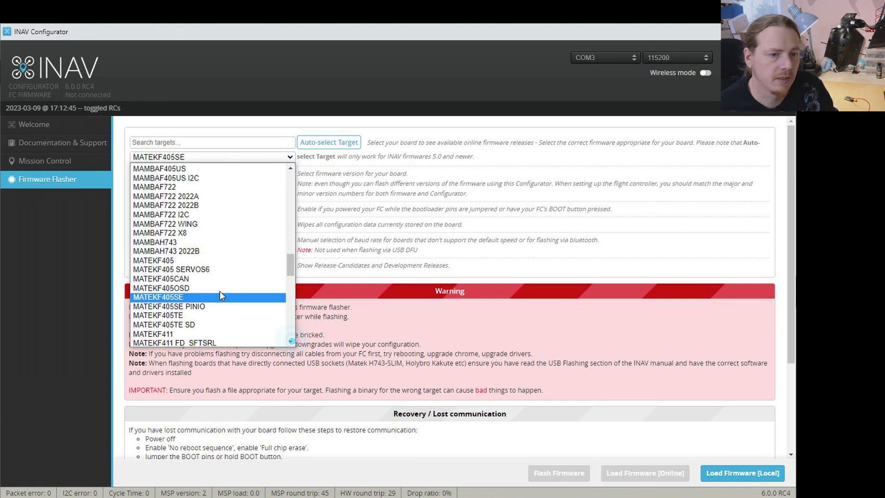
mouse_move(192, 306)
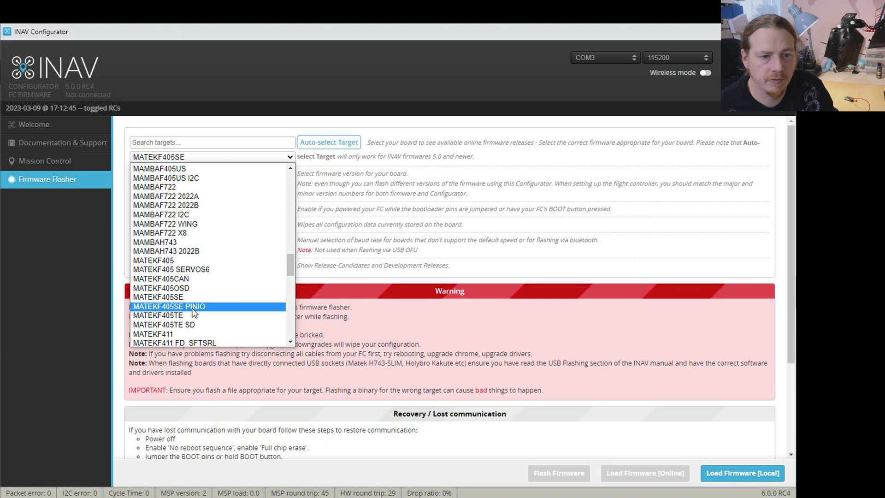
click(168, 306)
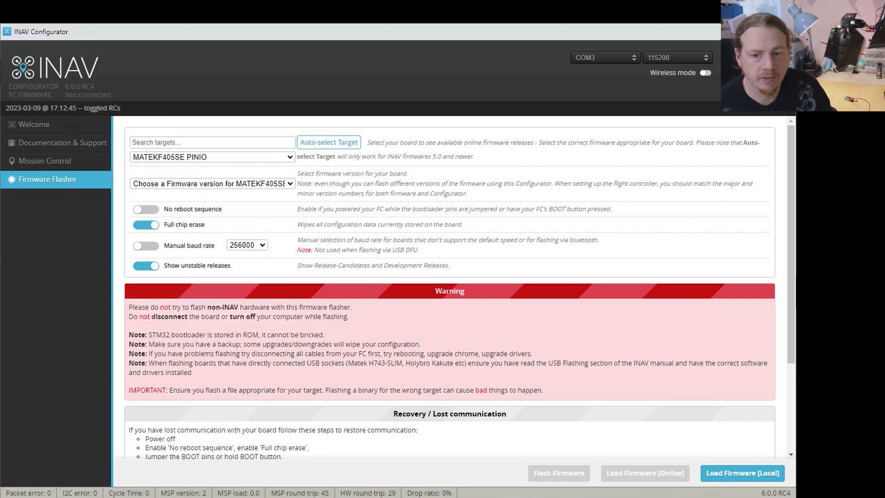
click(211, 182)
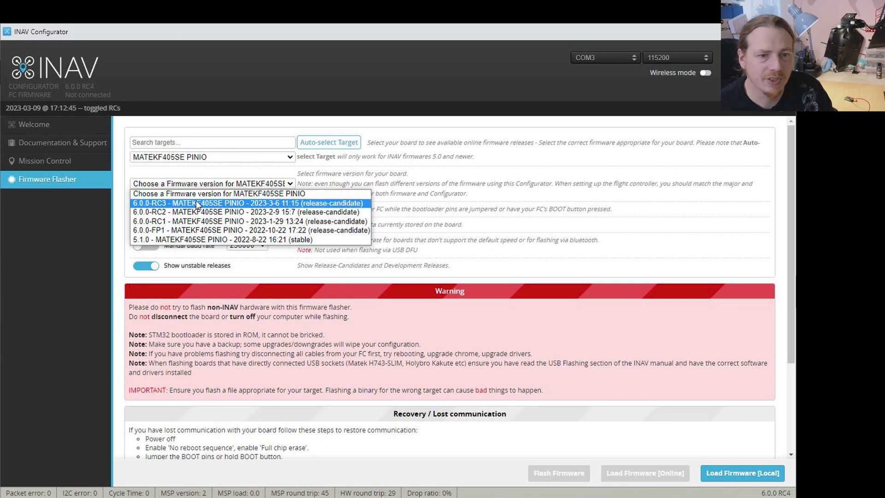
click(248, 203)
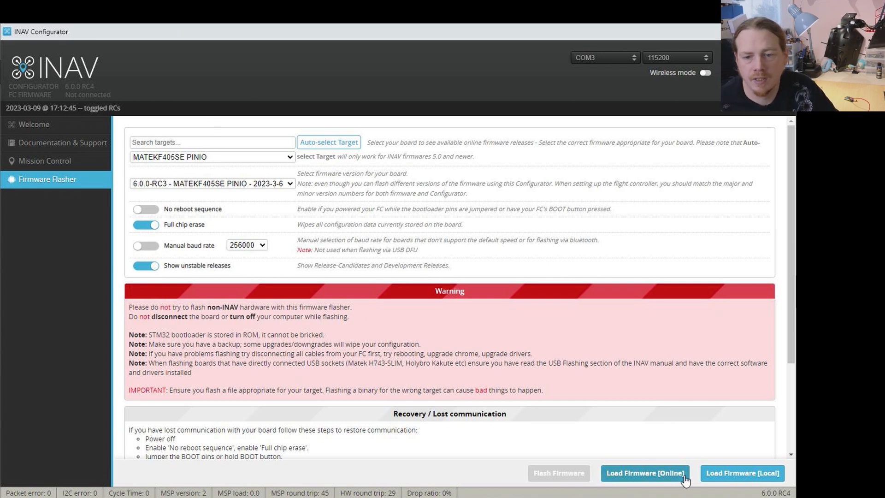
Step: Load the selected firmware online and review its release notes, ready to flash
click(645, 473)
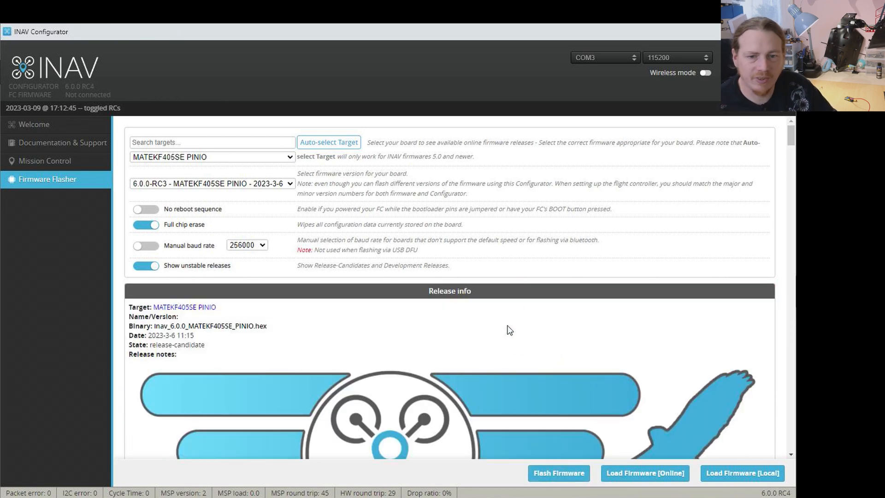
scroll(down, 3)
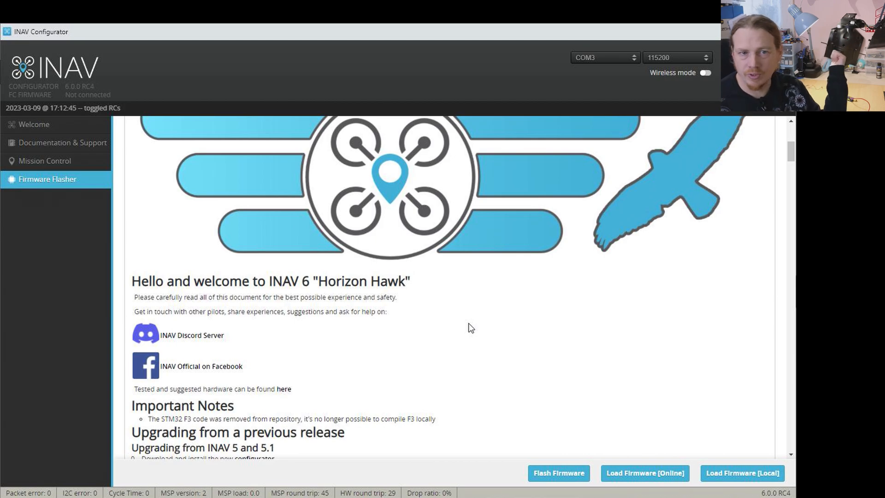
scroll(down, 3)
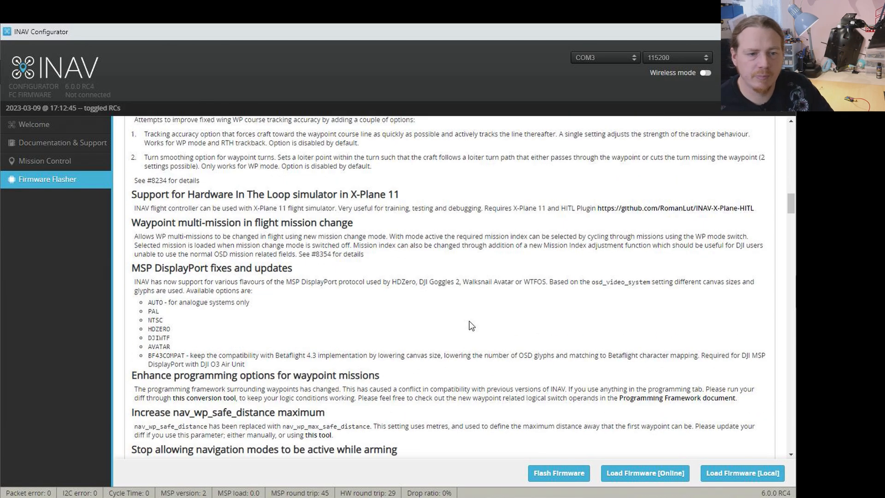
scroll(down, 3)
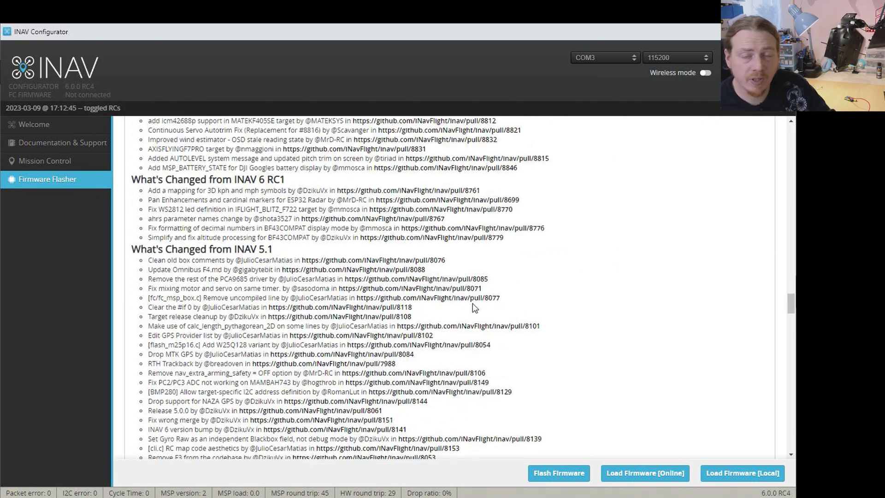
scroll(down, 3)
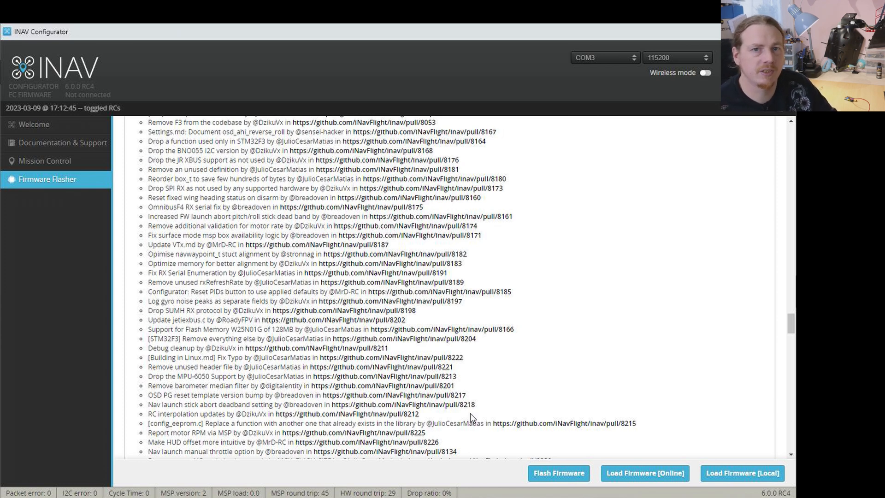
mouse_move(439, 416)
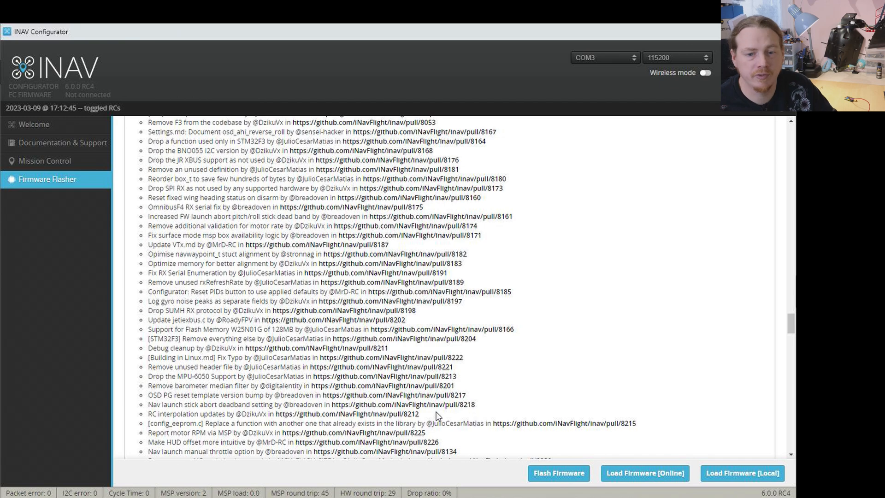
click(643, 473)
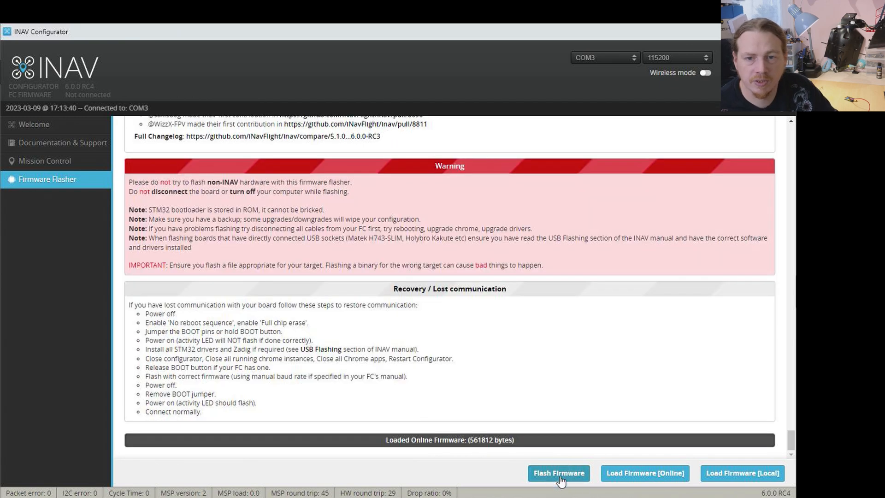
Step: Flash the PINIO firmware onto the board and reconnect to the Default values prompt
click(558, 473)
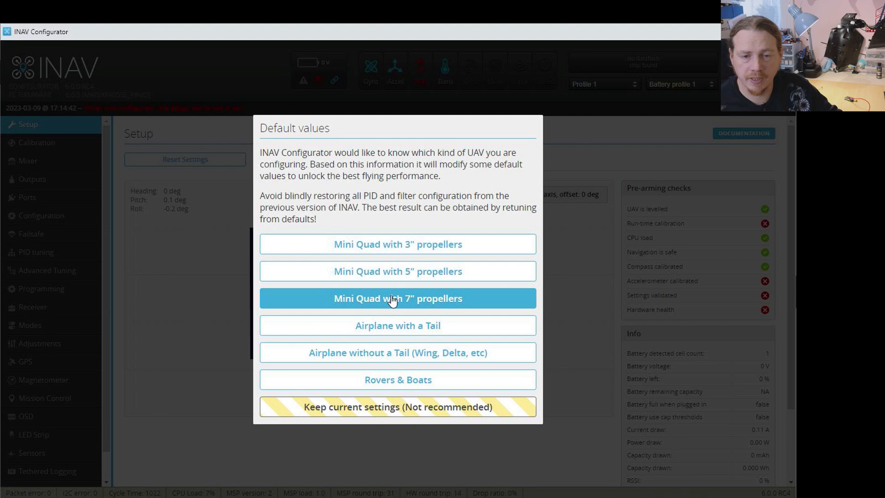
Step: Apply the 7-inch mini quad defaults and go to the CLI showing the OSD layout lines
click(398, 407)
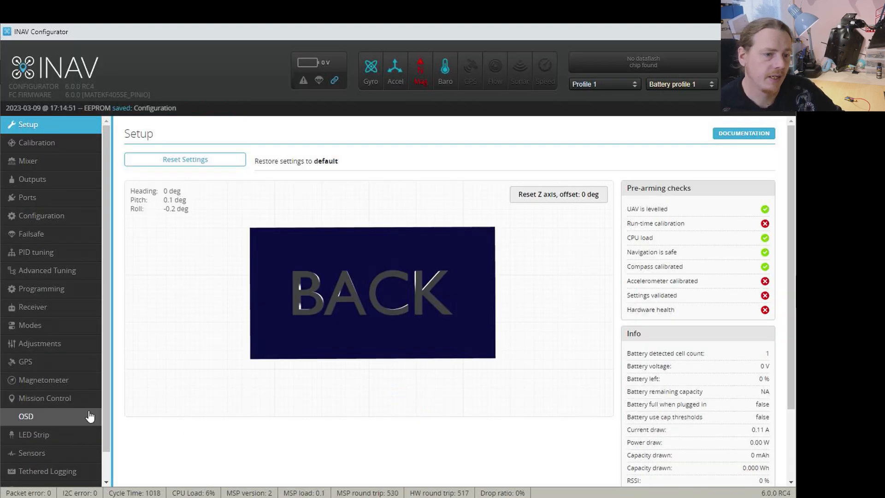
click(22, 477)
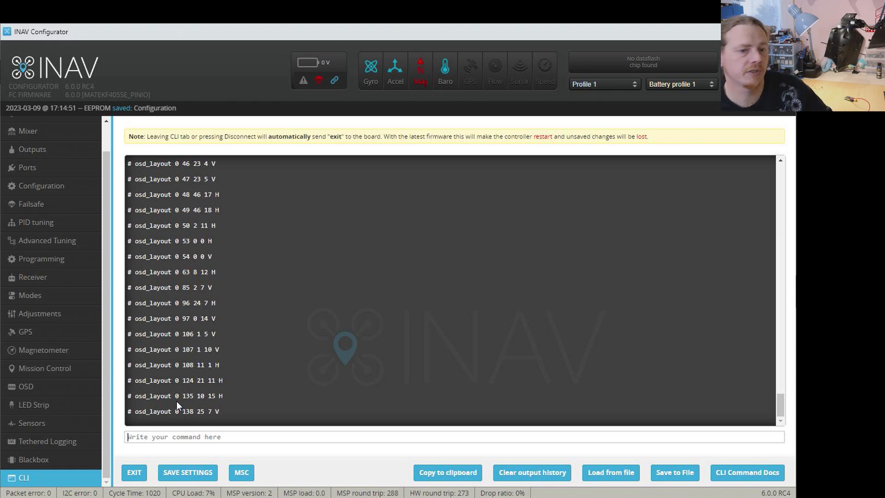
Step: Save the restored settings so the board reboots and reconnects to the Setup overview
scroll(down, 3)
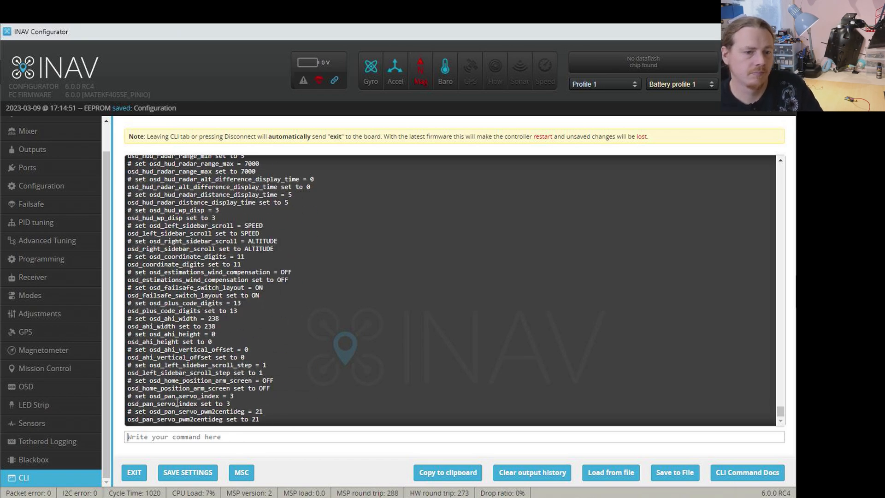
click(134, 472)
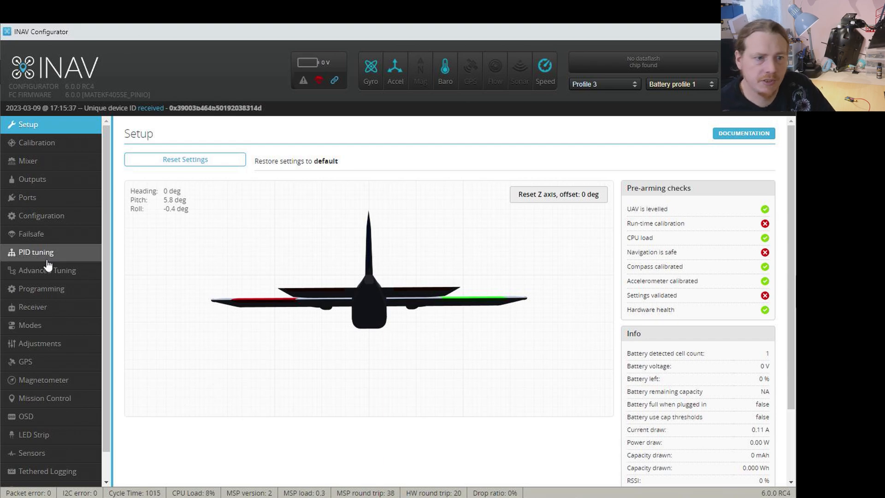
Step: Show all modes including unused ones and scroll to the empty USER1–USER4 entries
click(30, 326)
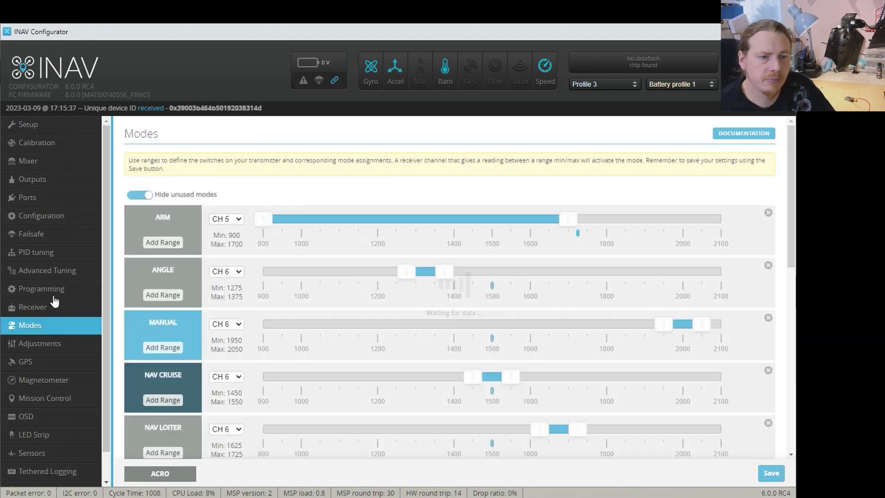
click(139, 195)
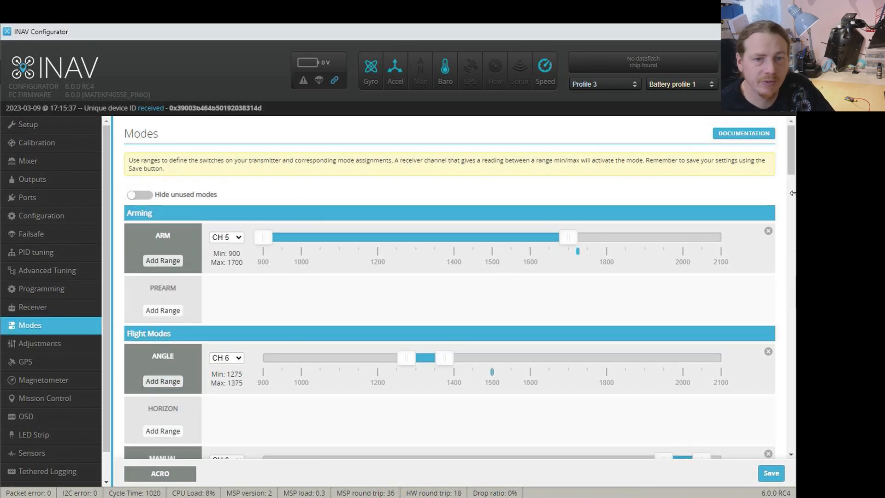
scroll(down, 3)
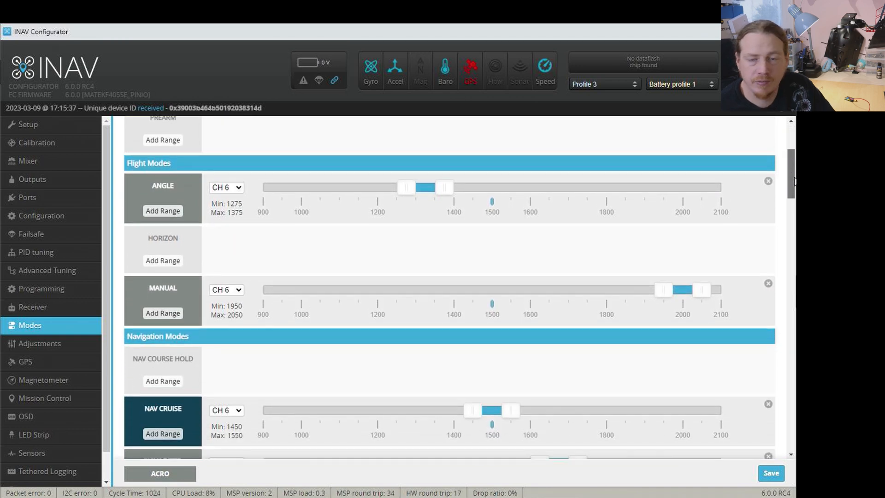
scroll(down, 3)
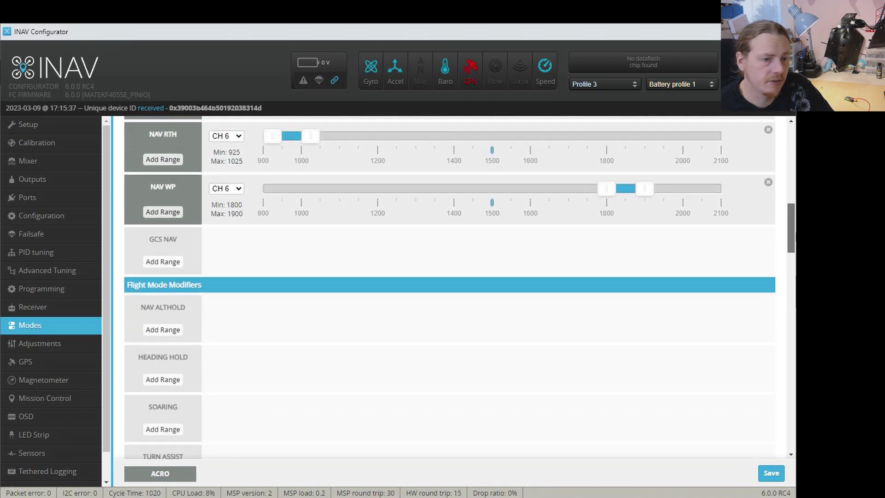
scroll(down, 3)
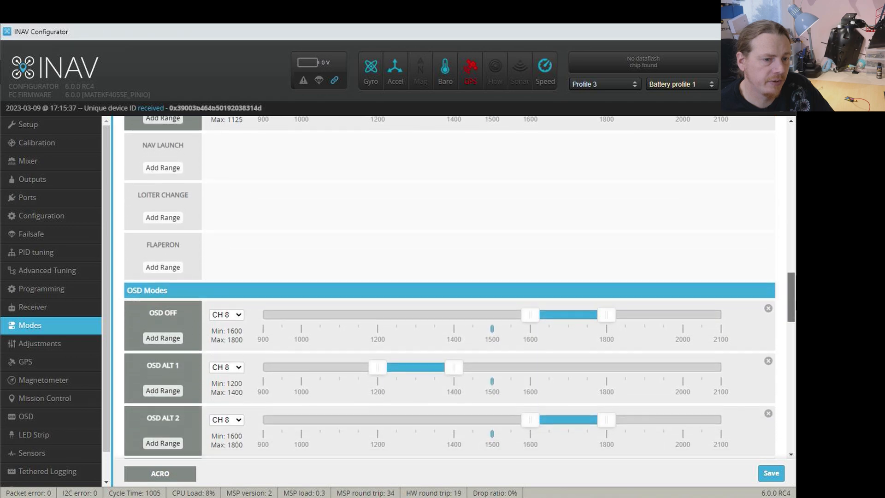
scroll(down, 3)
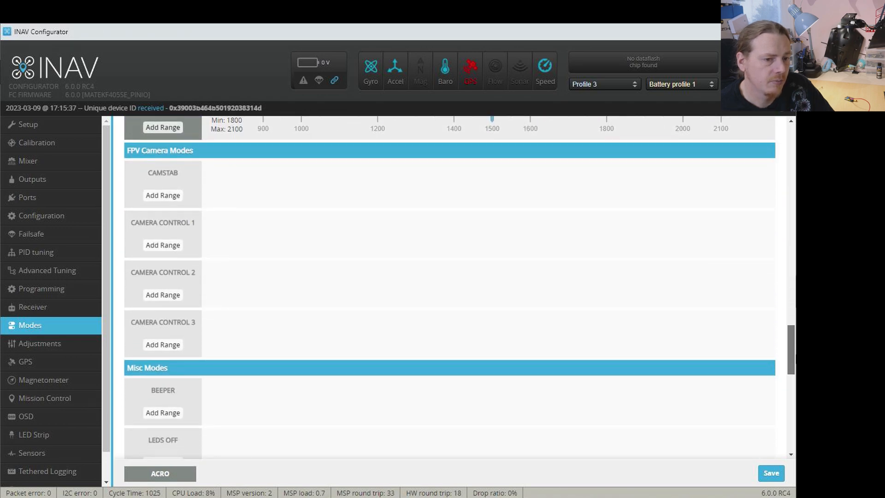
scroll(down, 3)
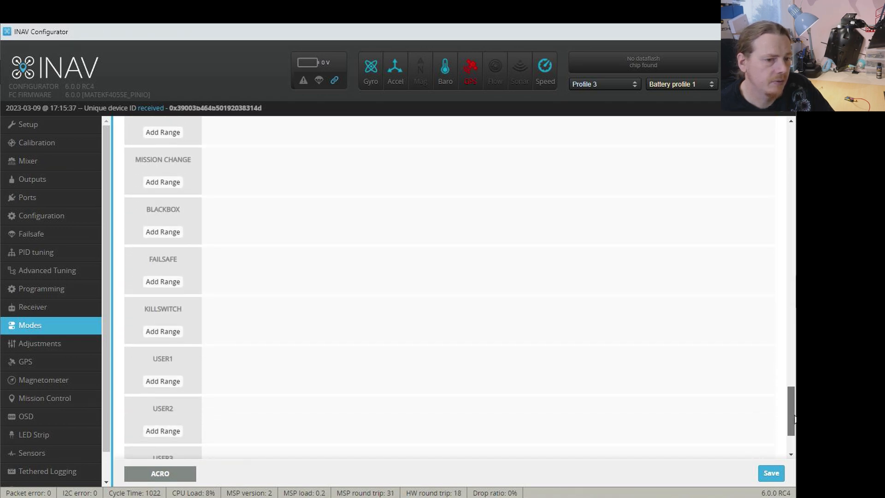
scroll(down, 3)
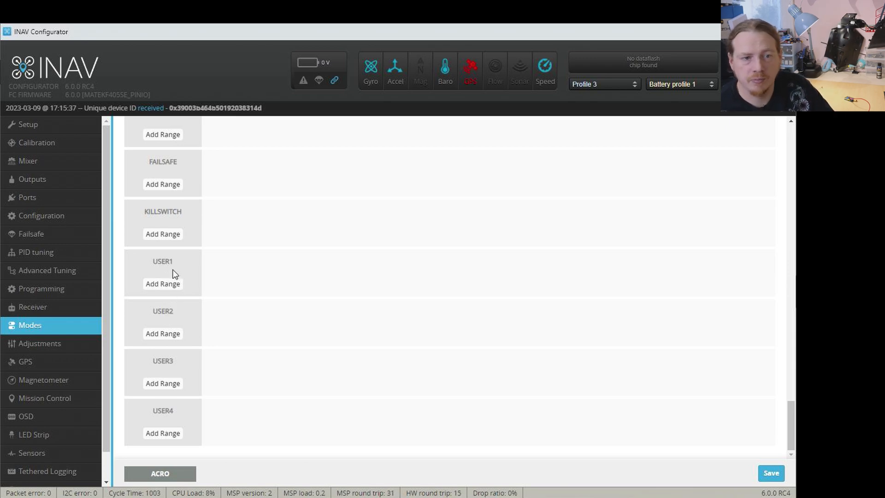
mouse_move(157, 276)
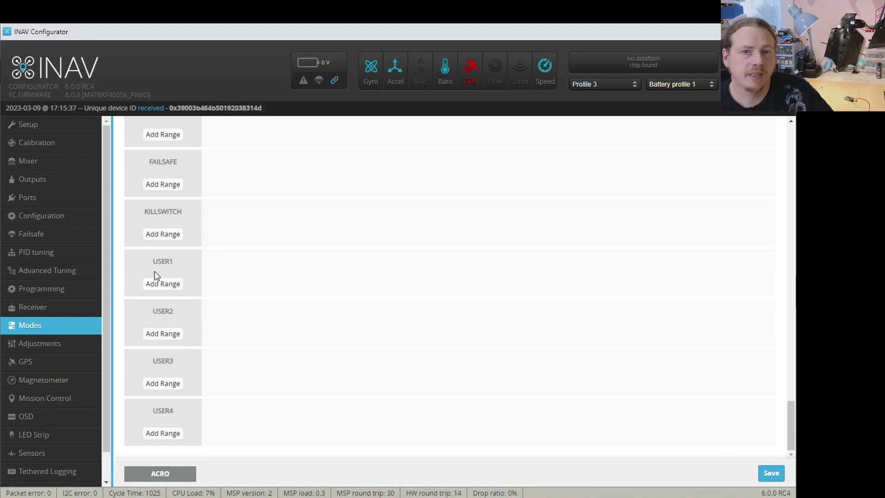
click(33, 306)
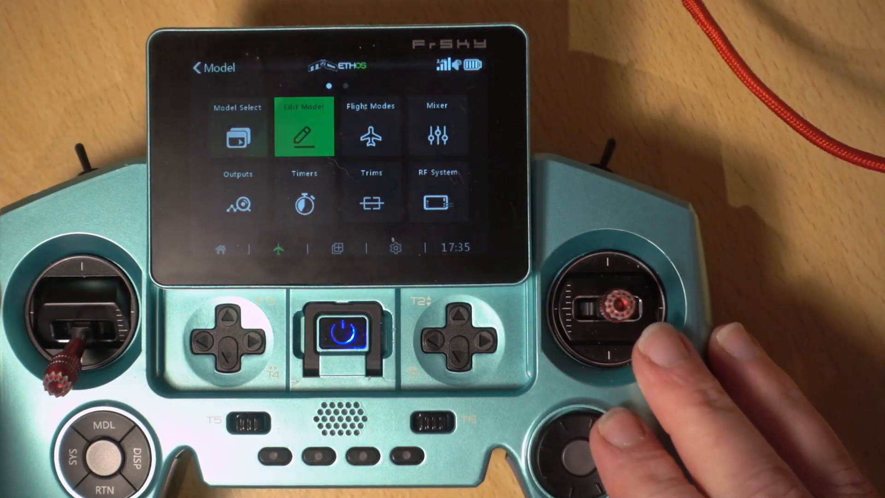
Step: Add a Free Mix sourced from switch SF with Add function at 100% weights
click(436, 127)
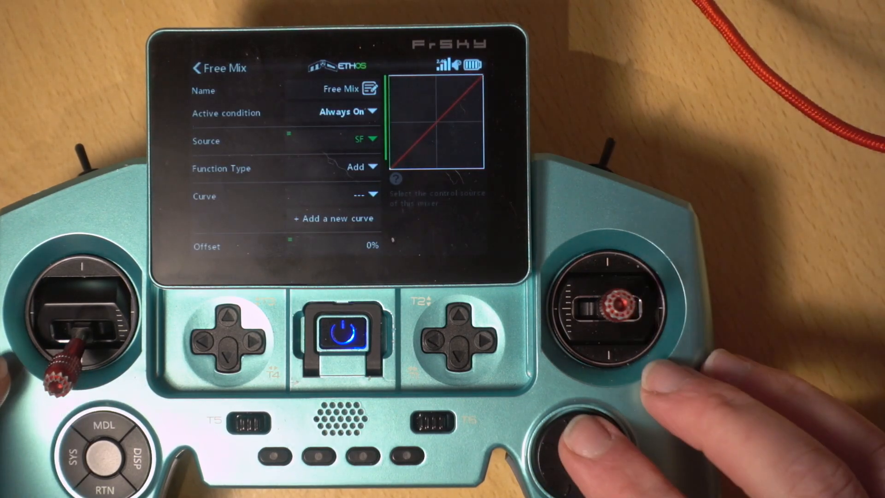
scroll(down, 3)
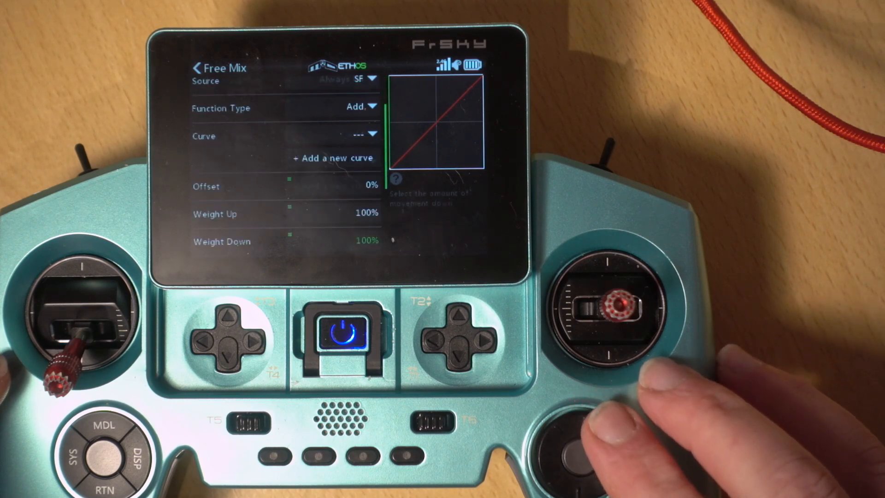
scroll(down, 3)
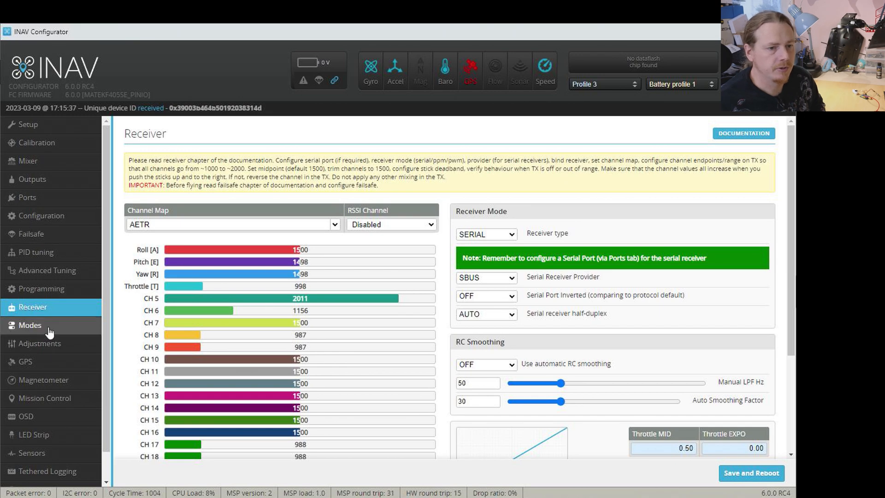
Step: Return from the Receiver readout to the Modes list, down at the USER1 entry
click(30, 326)
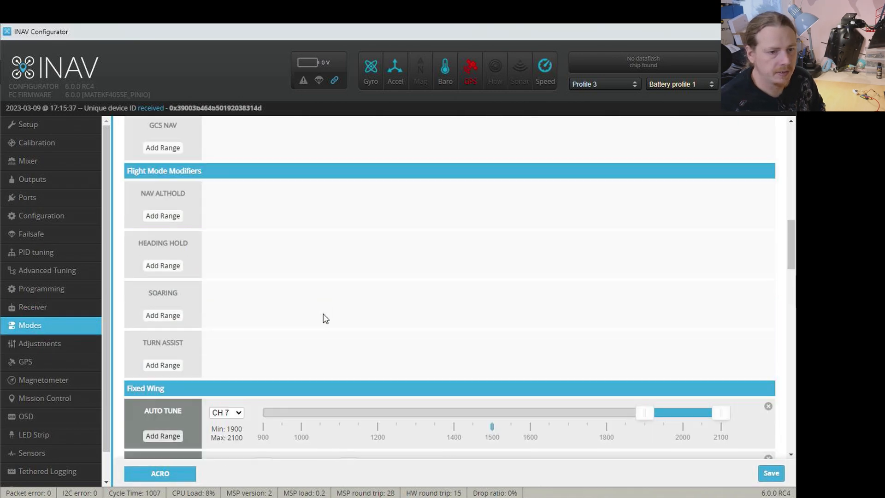
scroll(down, 3)
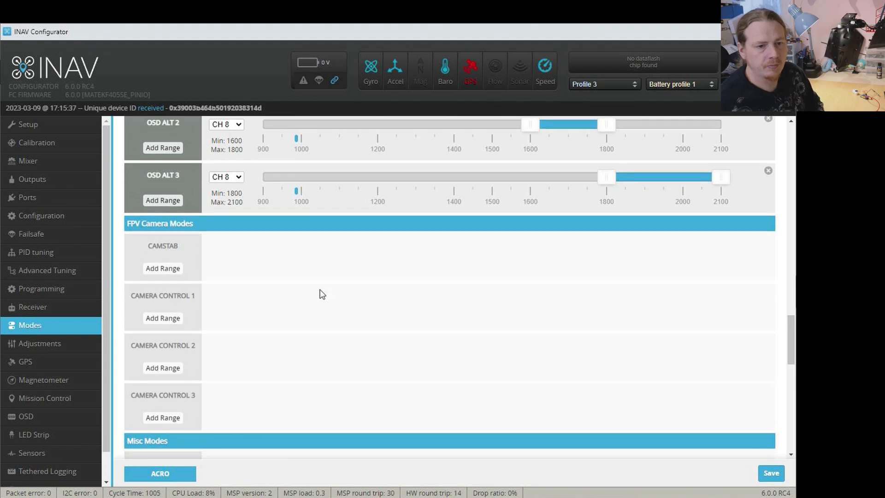
scroll(down, 3)
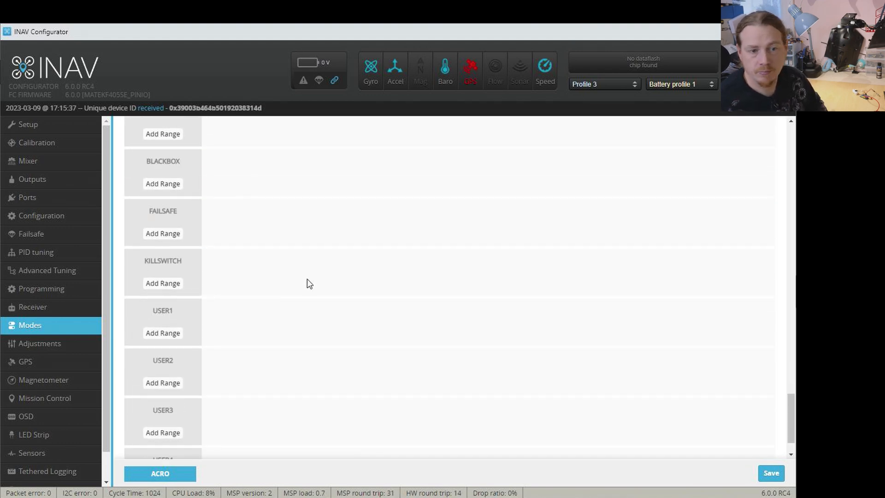
mouse_move(163, 333)
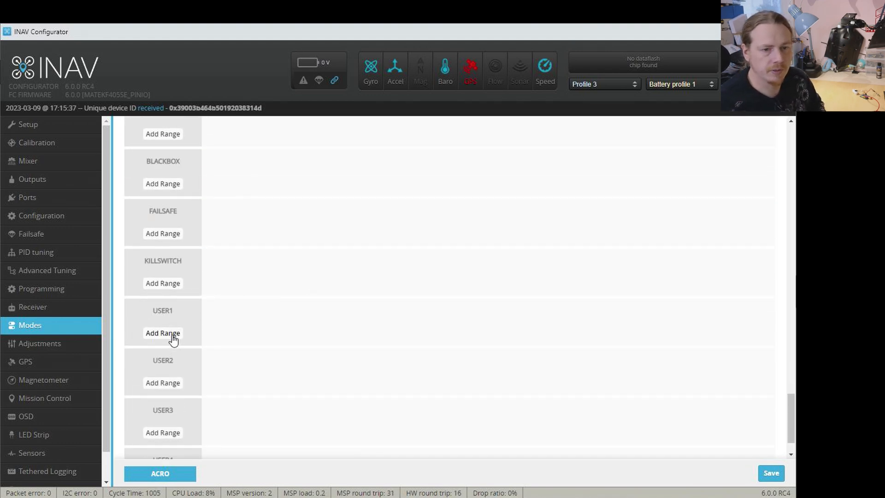
Step: Assign USER1 to CH 9 with range 1700–2100 and save to EEPROM
click(162, 333)
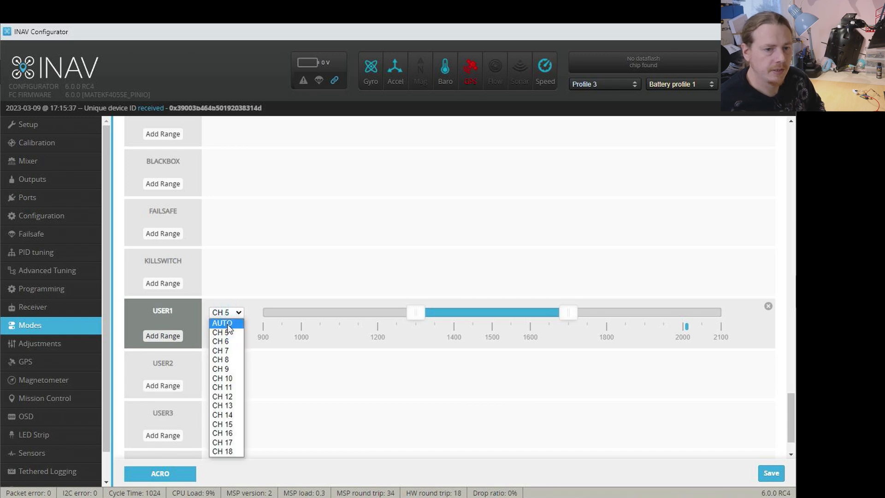
click(222, 323)
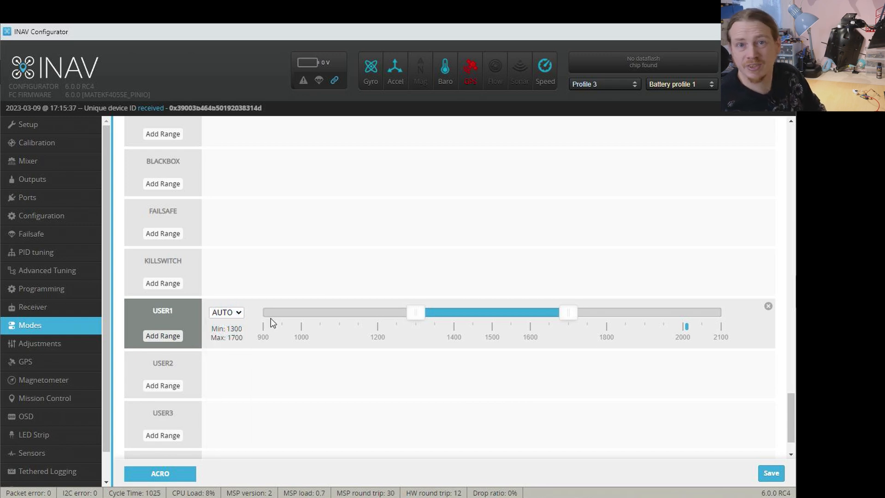
click(226, 312)
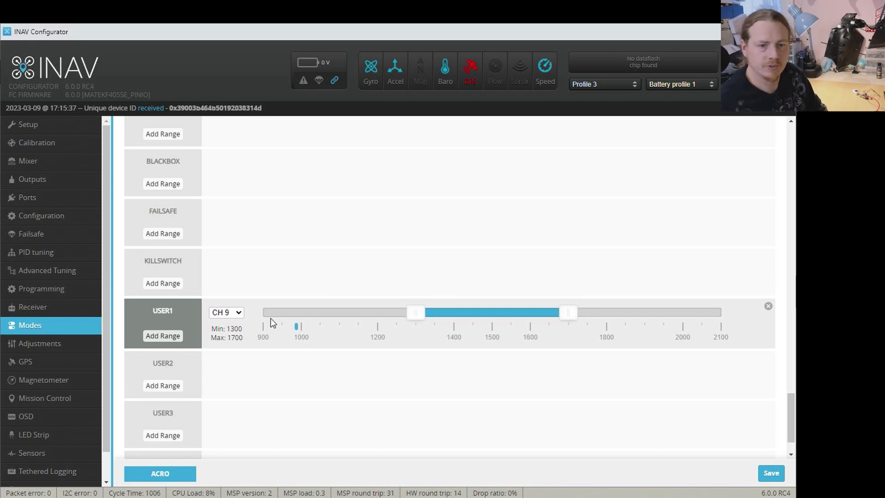
mouse_move(288, 331)
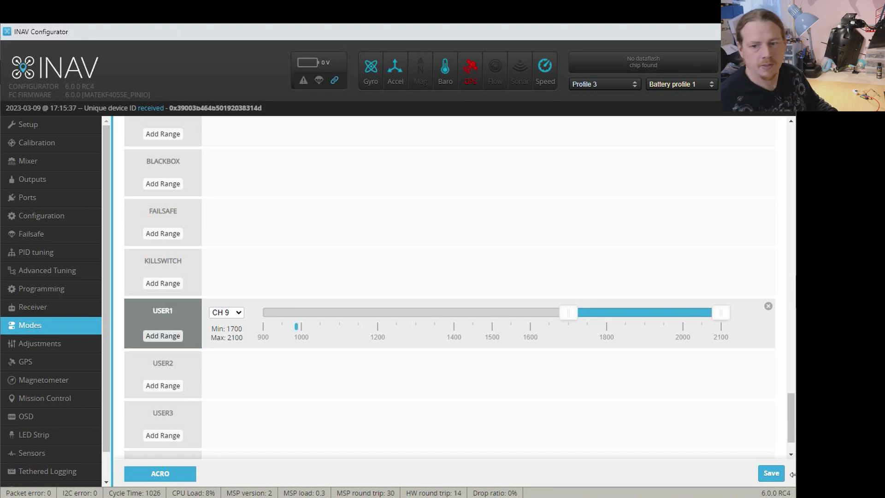
mouse_move(733, 441)
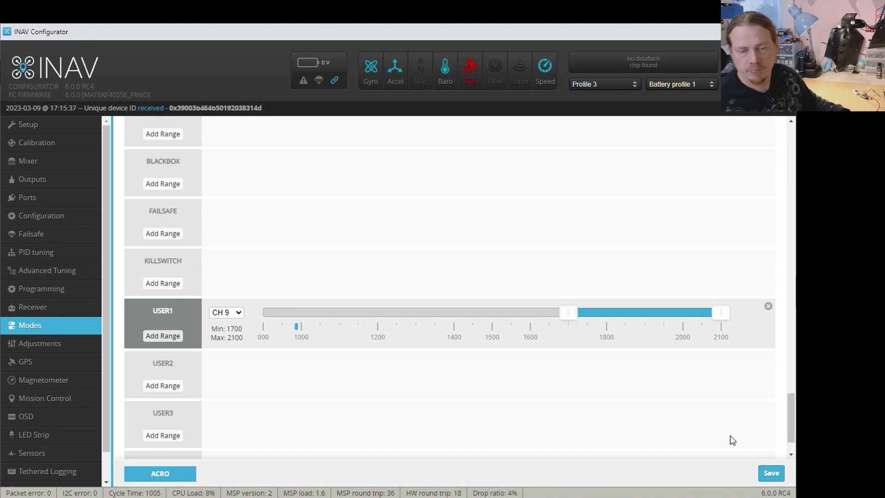
click(770, 473)
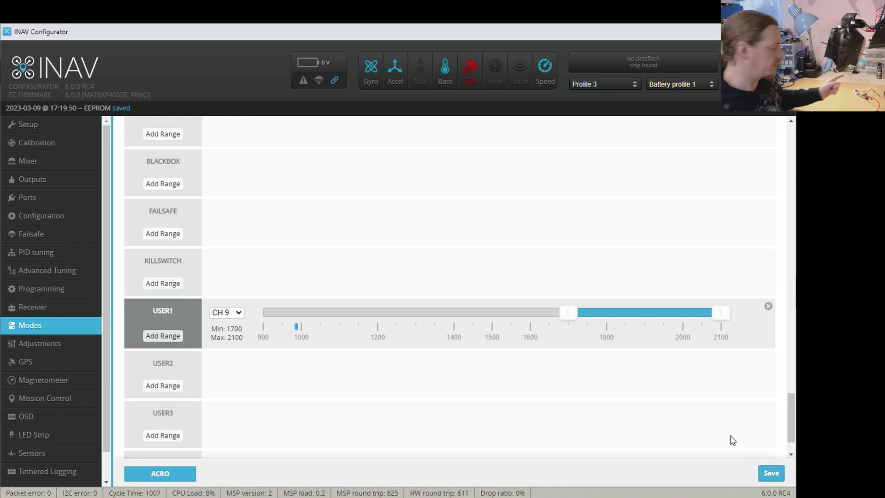